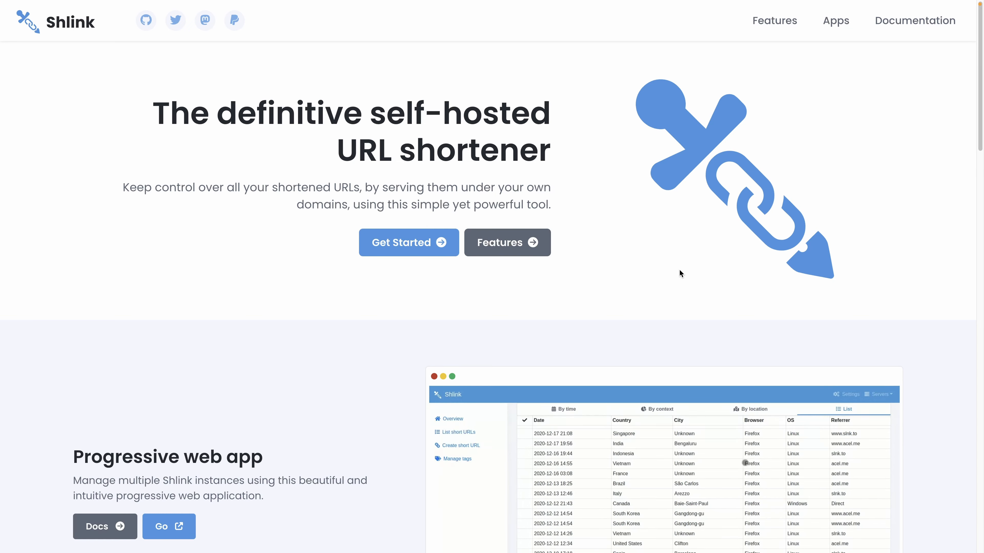
Step: Scroll through the Shlink homepage and the Features page cards
scroll(down, 3)
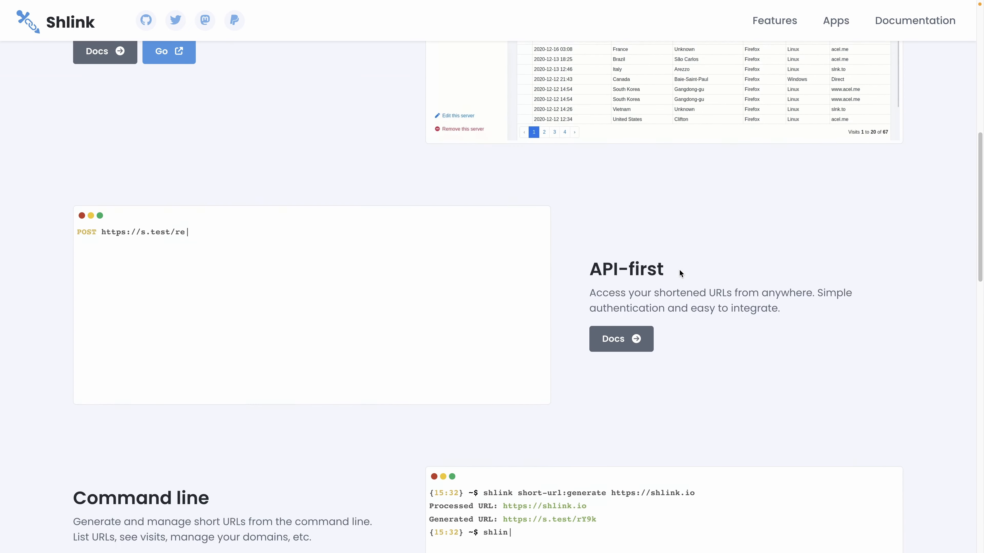
scroll(down, 3)
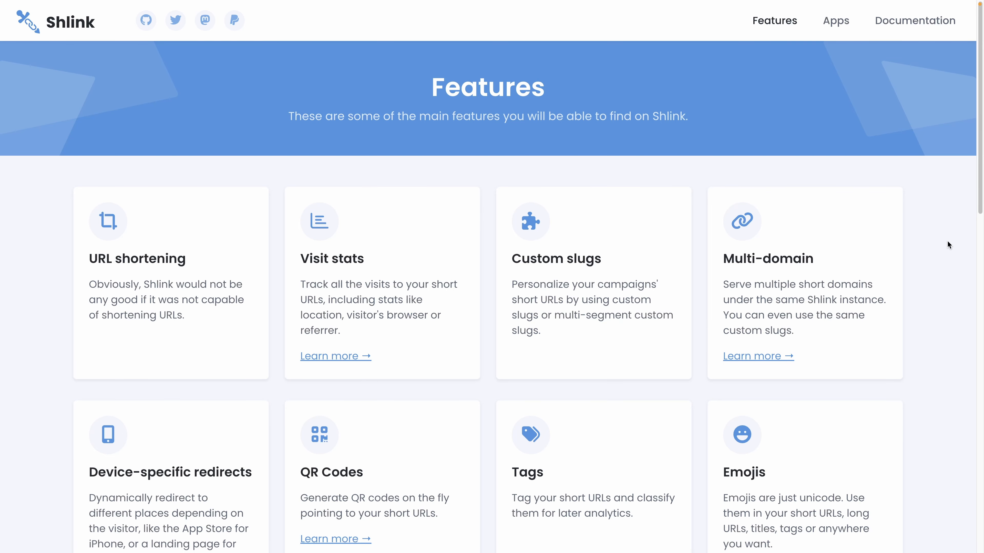
scroll(down, 3)
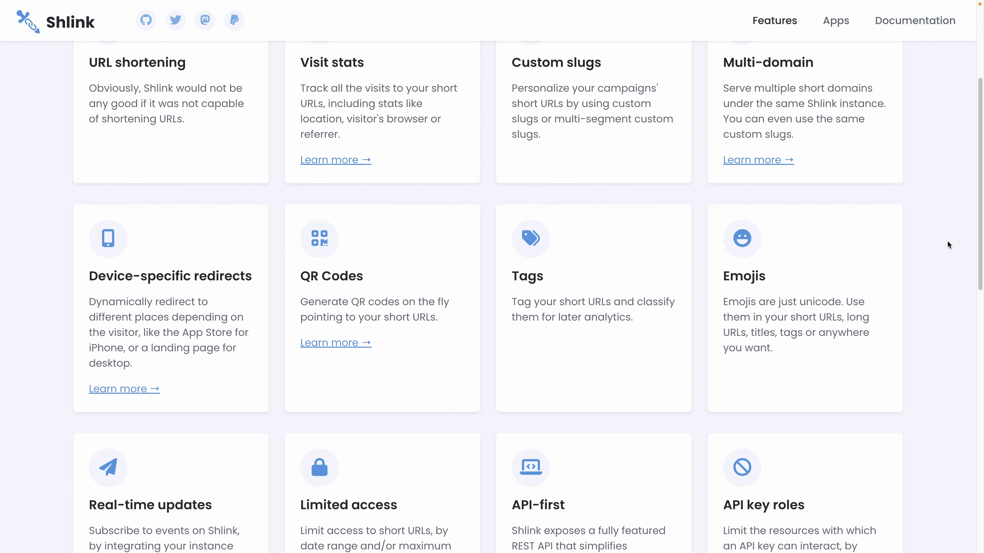
scroll(down, 3)
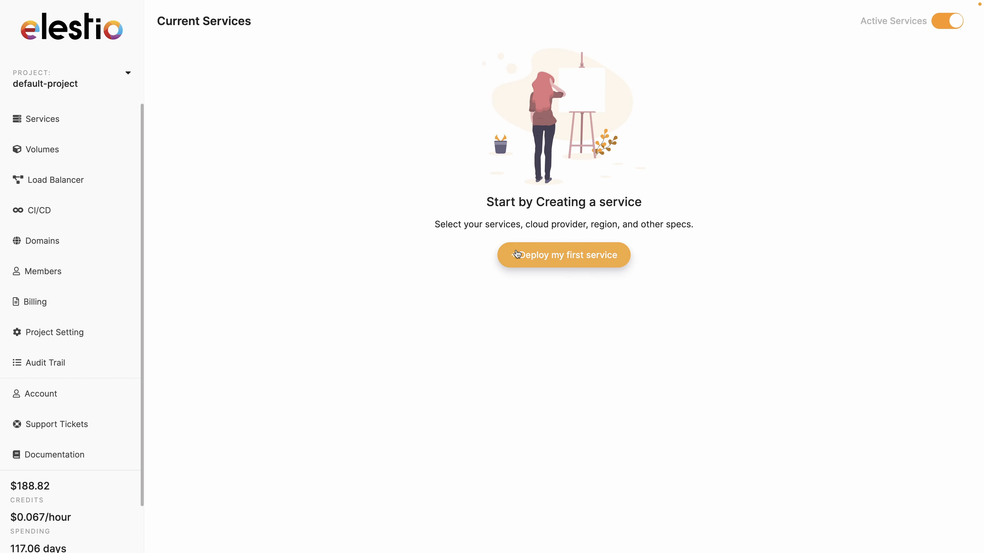
Step: Start a new Shlink service on Scaleway, Paris fr-par-1, with the SMALL-2C-2G plan
click(562, 255)
text(shlink)
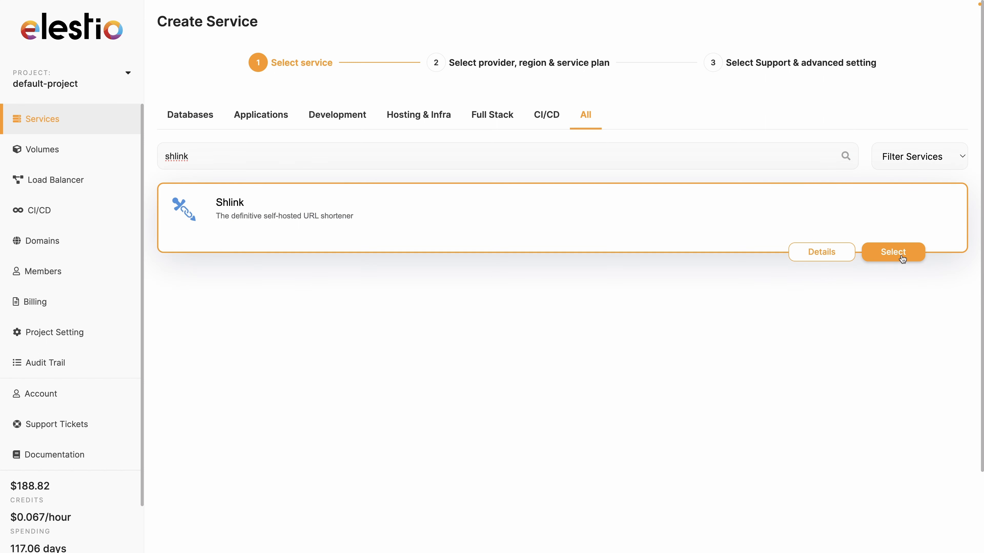
click(893, 252)
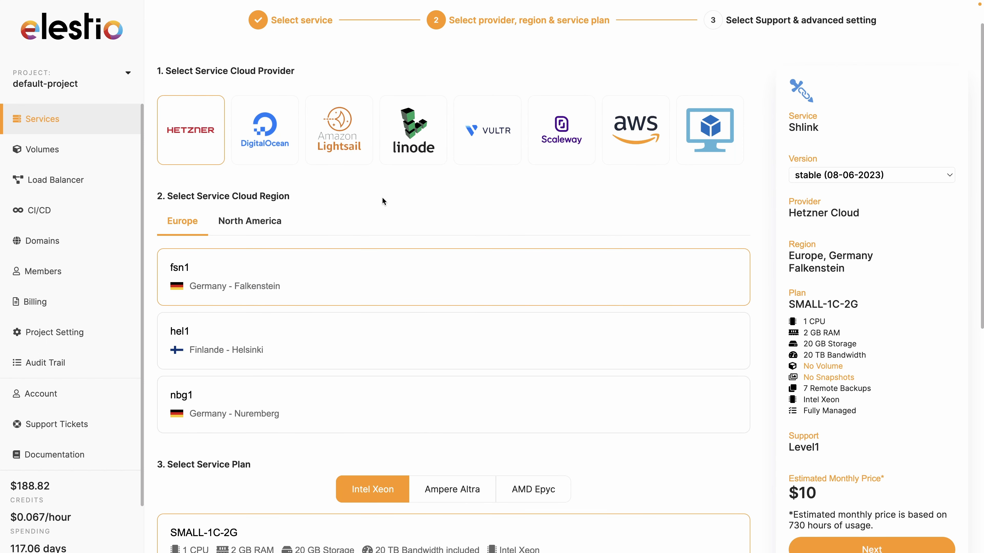
click(560, 129)
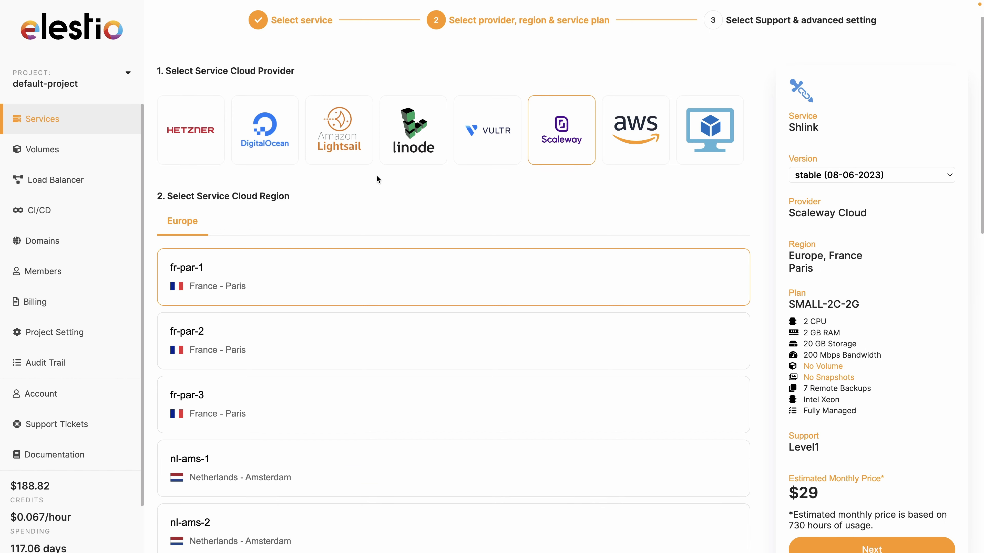
scroll(down, 3)
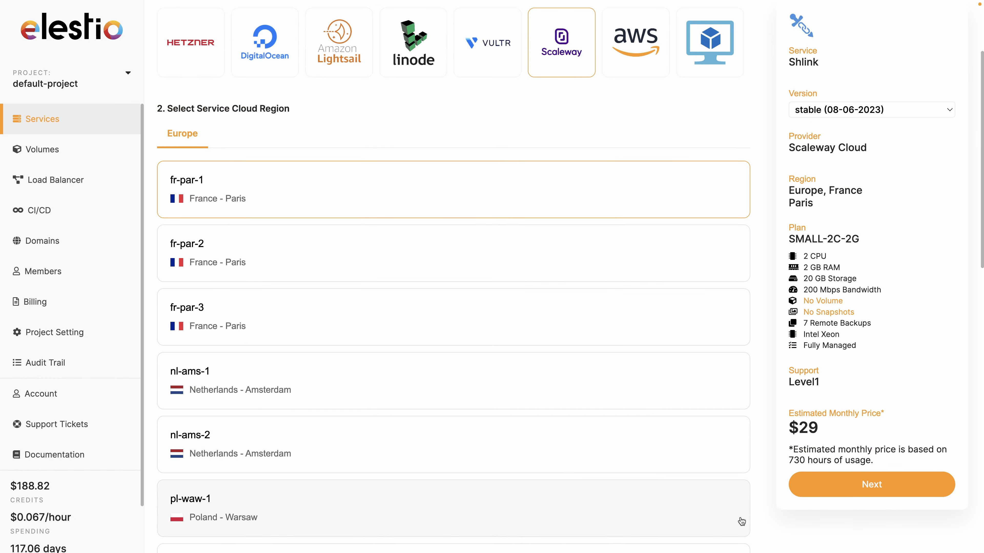
scroll(down, 3)
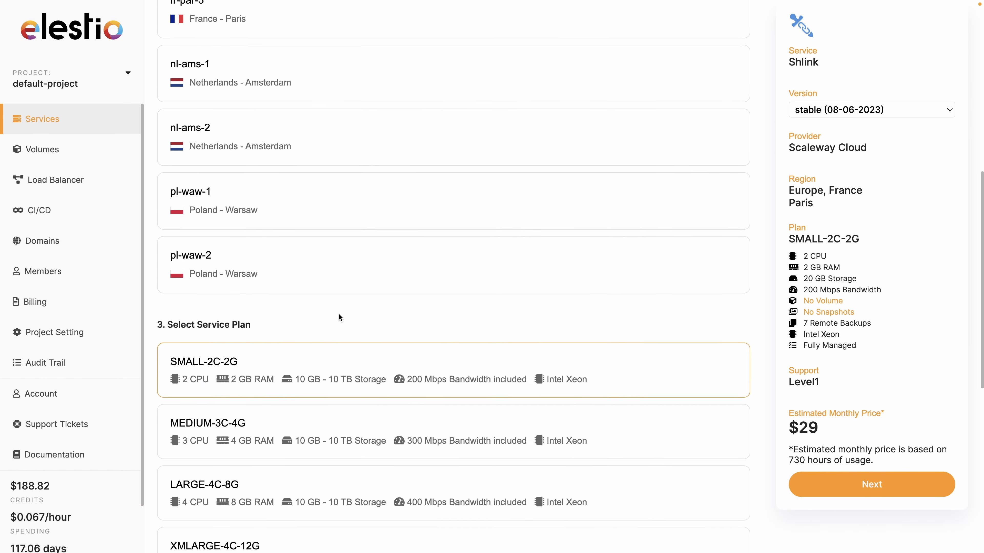
scroll(down, 3)
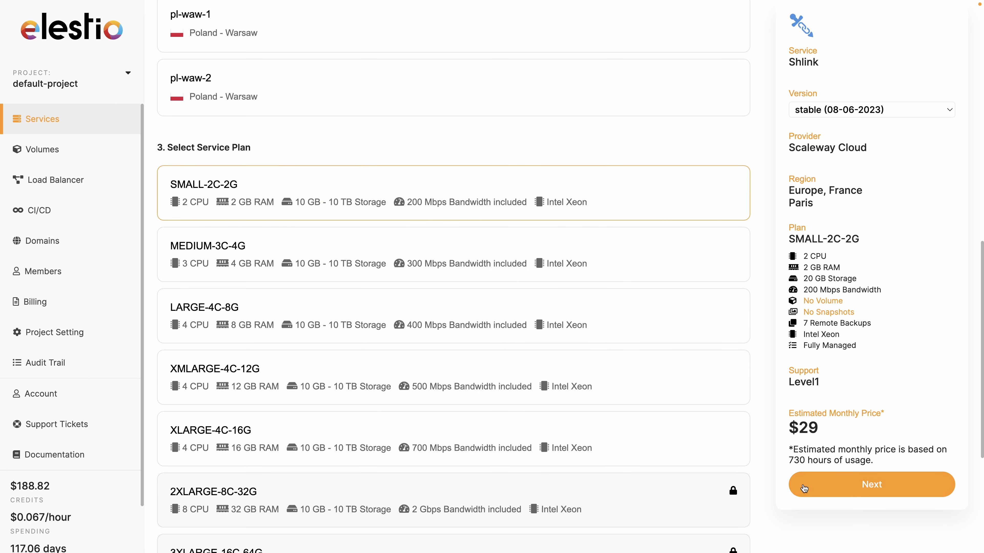
click(871, 484)
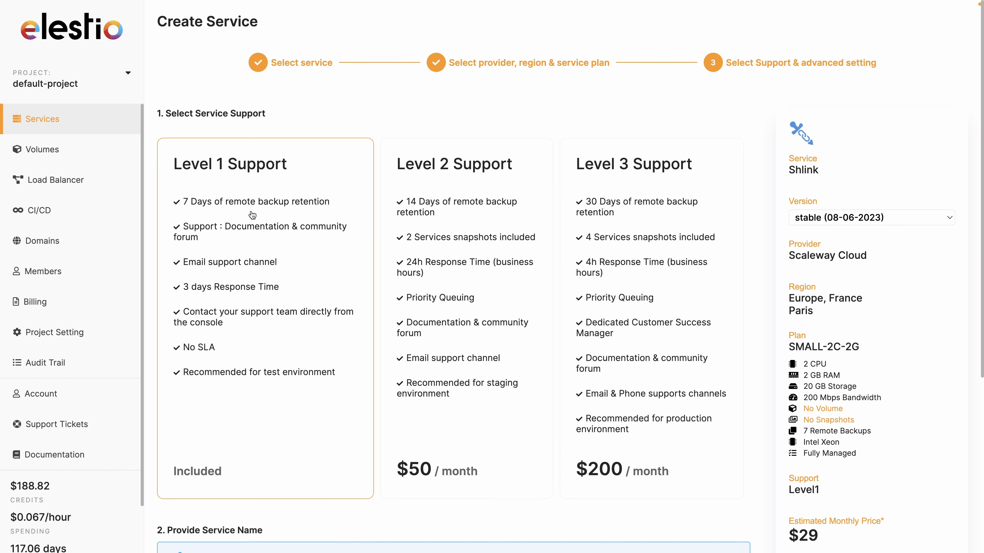
mouse_move(337, 204)
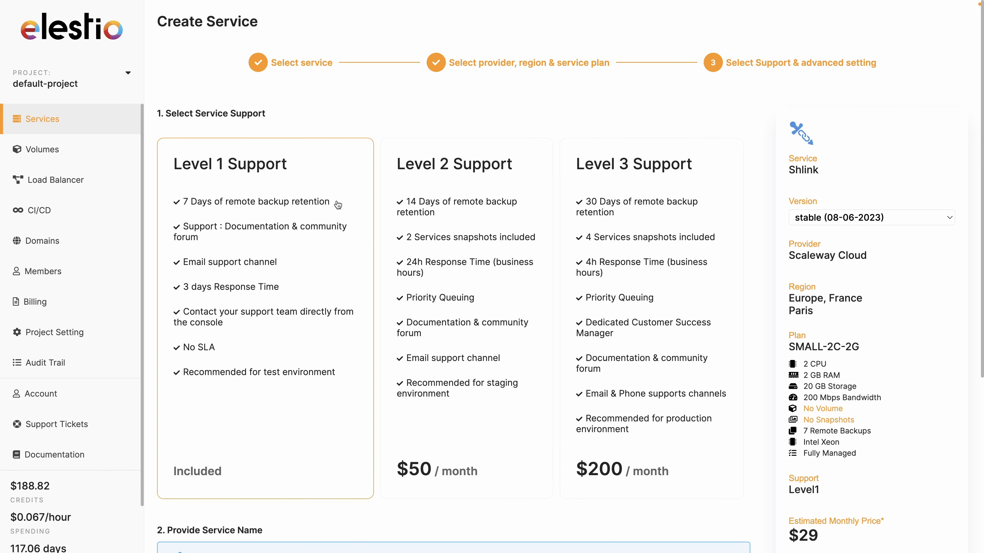
Step: Create the shlink-rjwup service and reveal its admin password on the overview
scroll(down, 3)
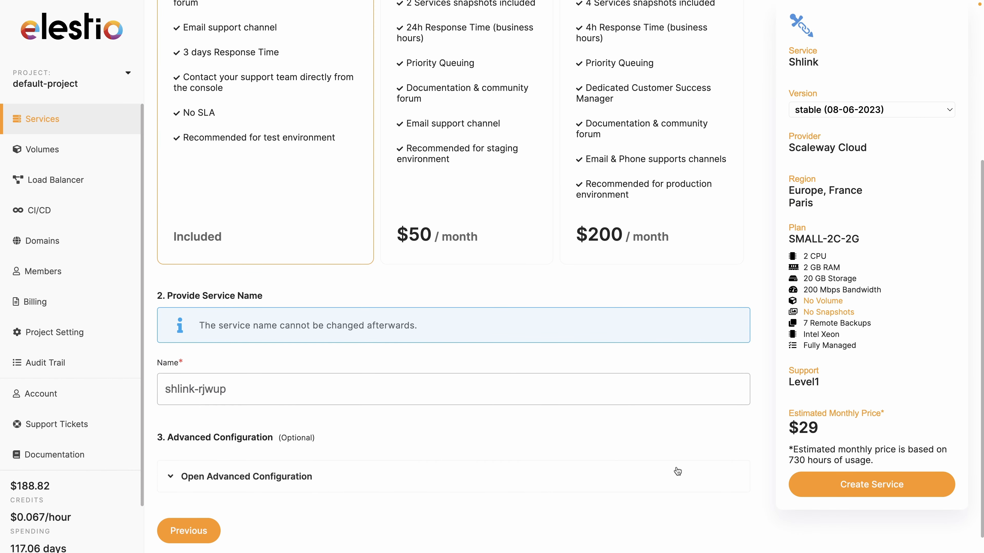
click(871, 485)
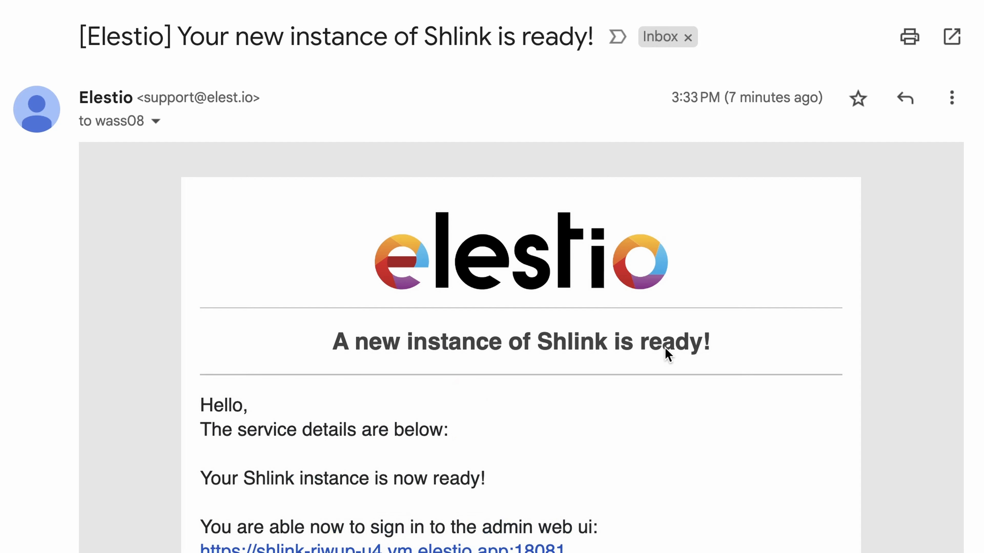
scroll(down, 3)
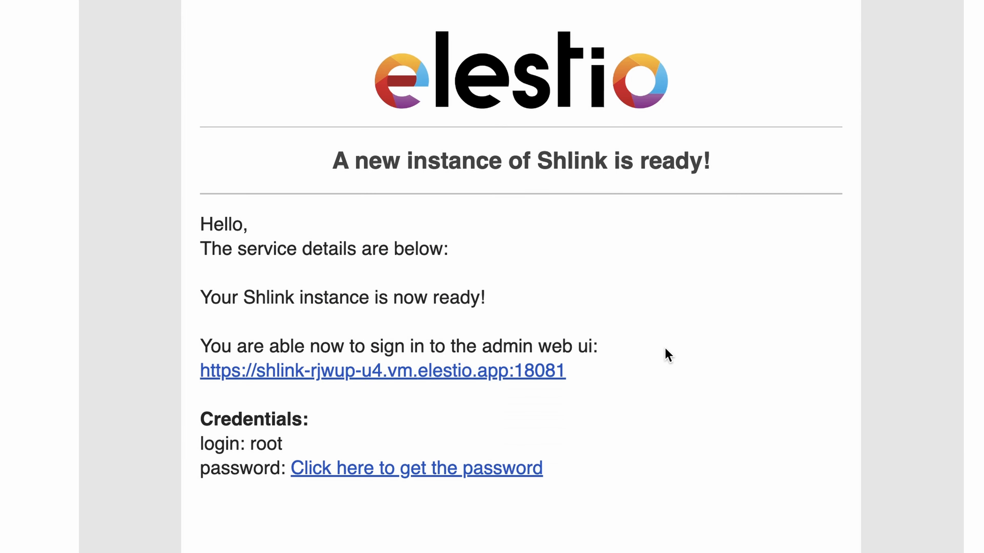
mouse_move(475, 475)
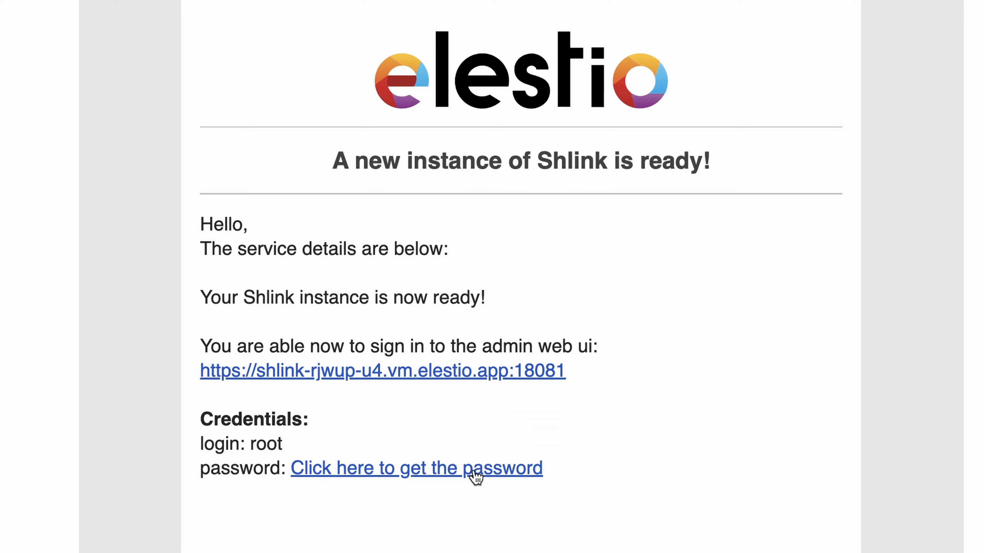
click(416, 467)
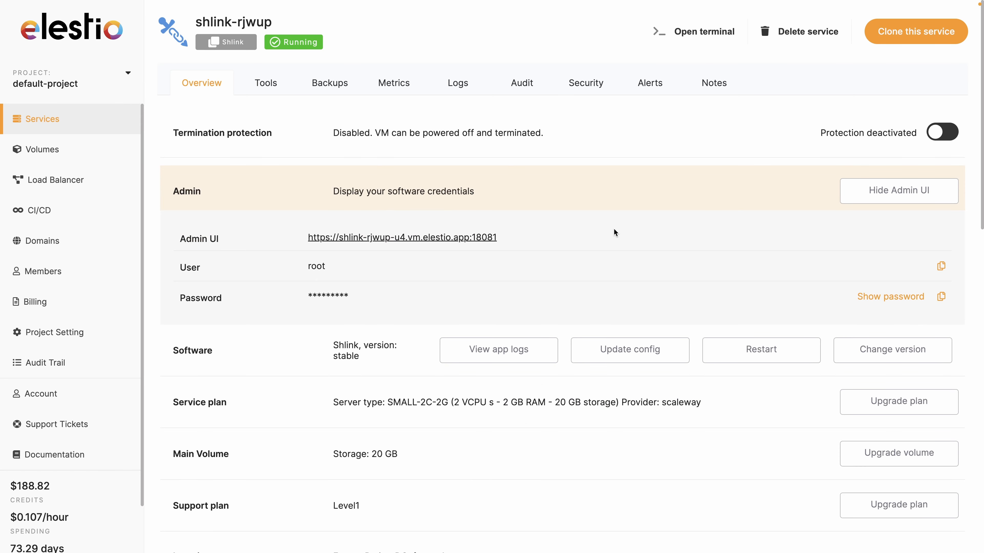
mouse_move(822, 330)
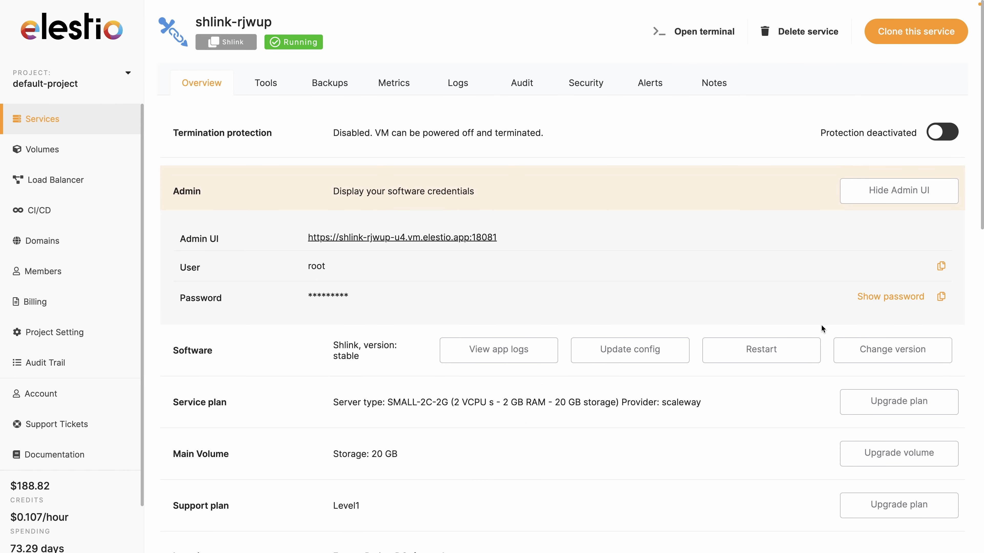
Step: Copy the admin password and open the Shlink Admin UI URL
click(941, 297)
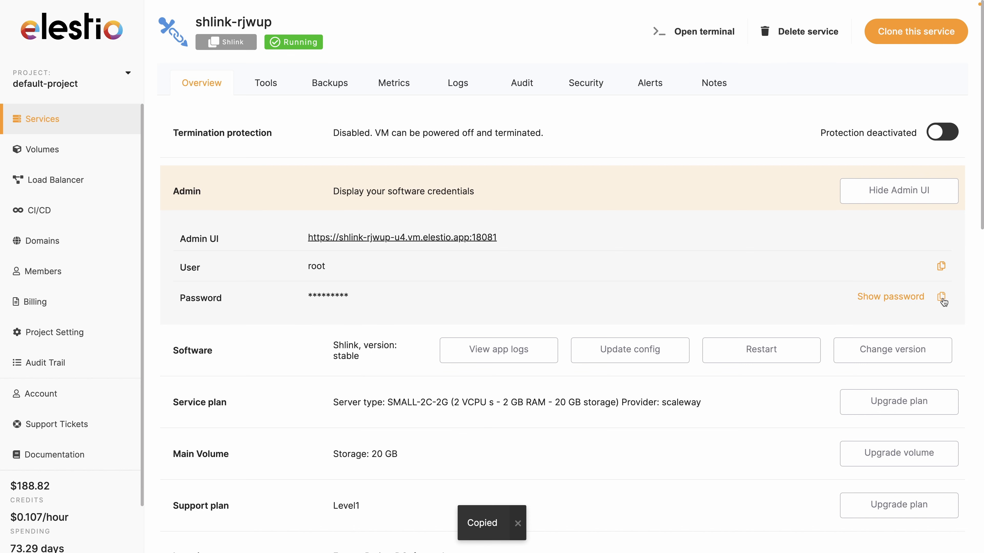
mouse_move(449, 241)
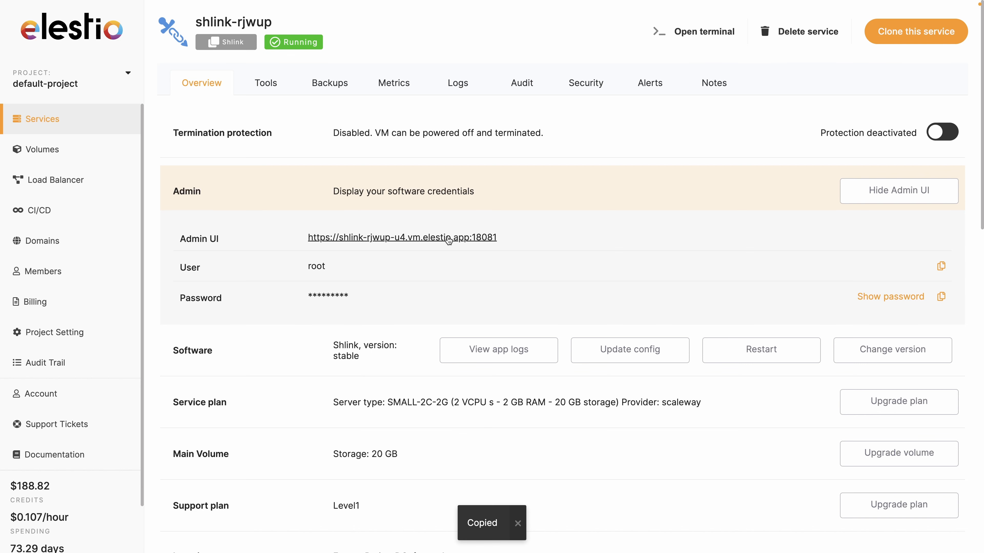
click(400, 237)
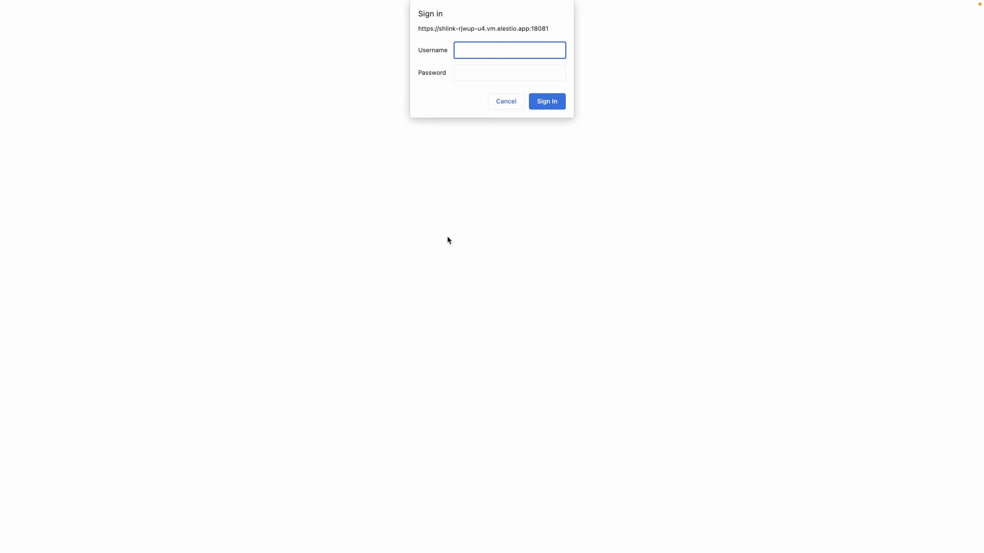
Step: Sign in to the Shlink admin UI as root with the pasted password
text(root)
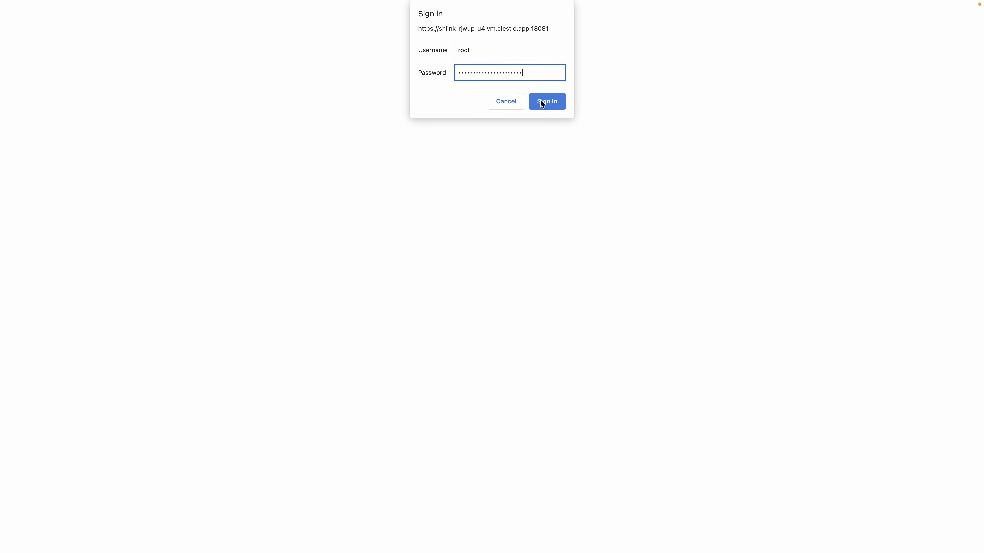
click(546, 101)
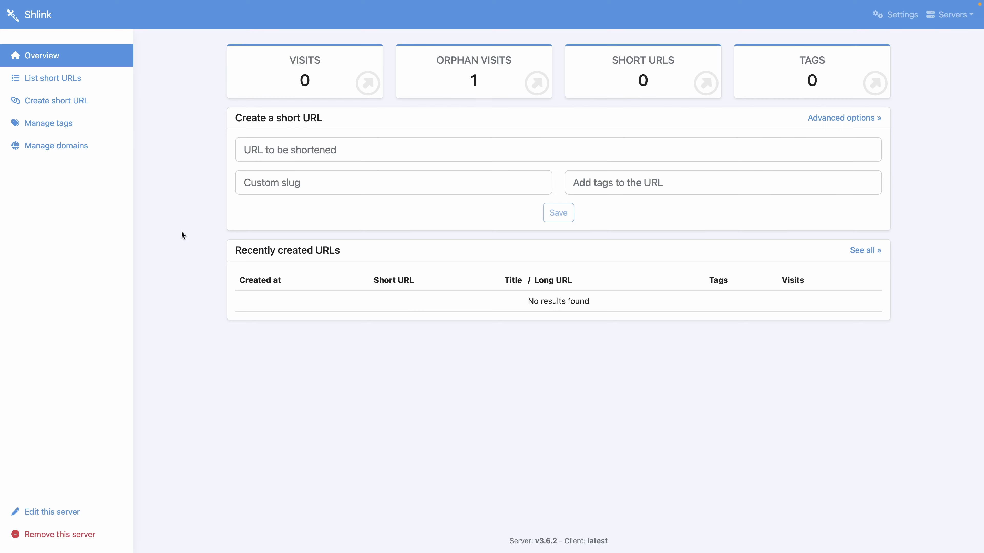
mouse_move(293, 81)
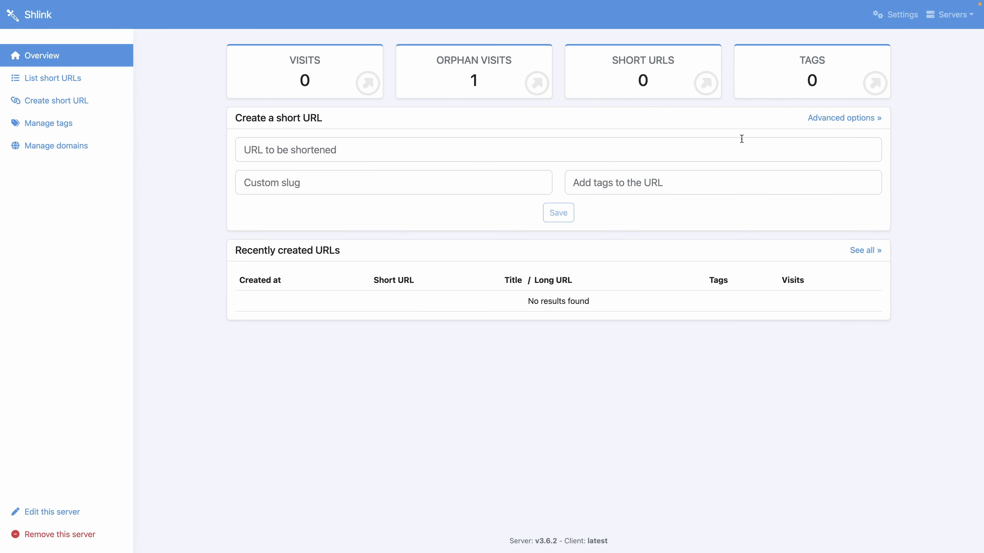
mouse_move(714, 129)
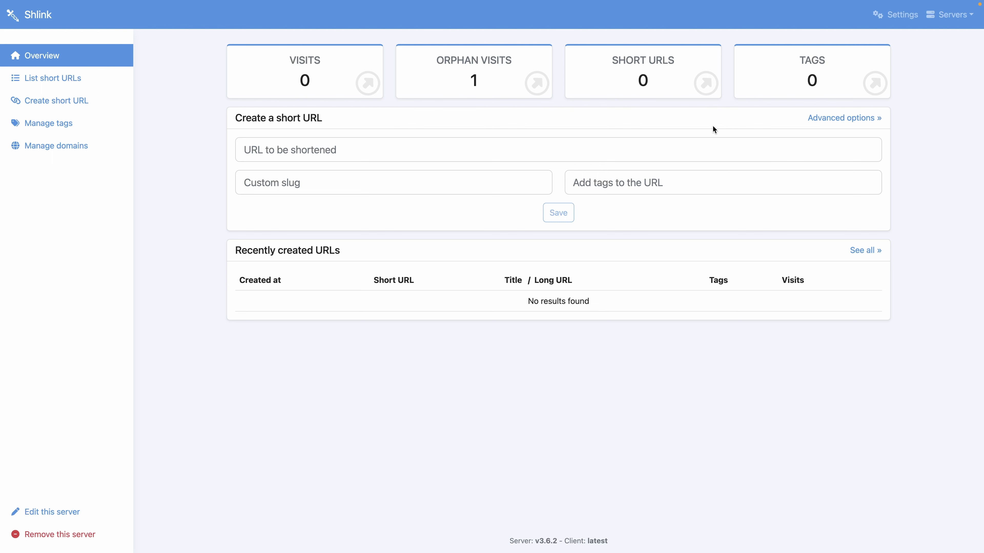
mouse_move(753, 132)
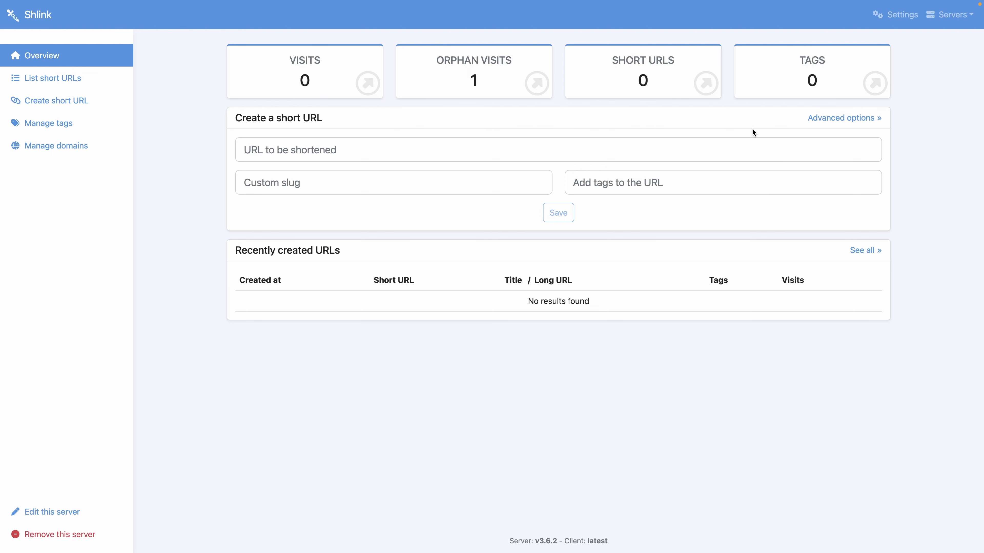
Step: Open the Create short URL form from the sidebar
click(56, 100)
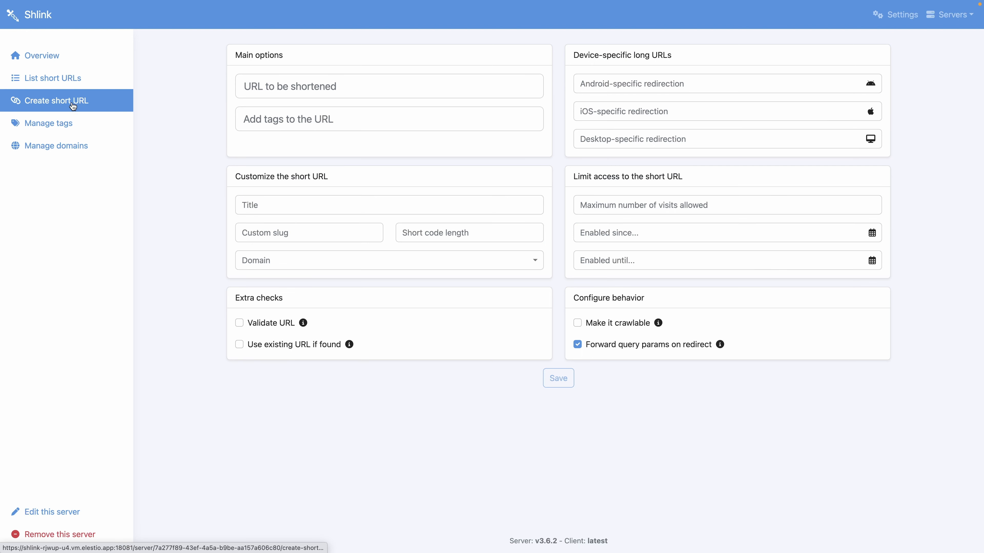
mouse_move(137, 173)
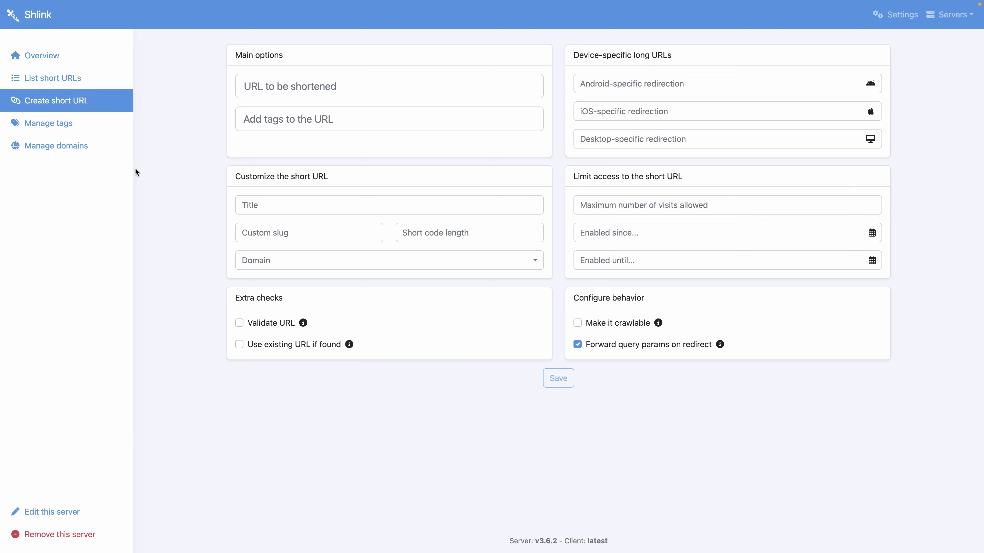
click(389, 87)
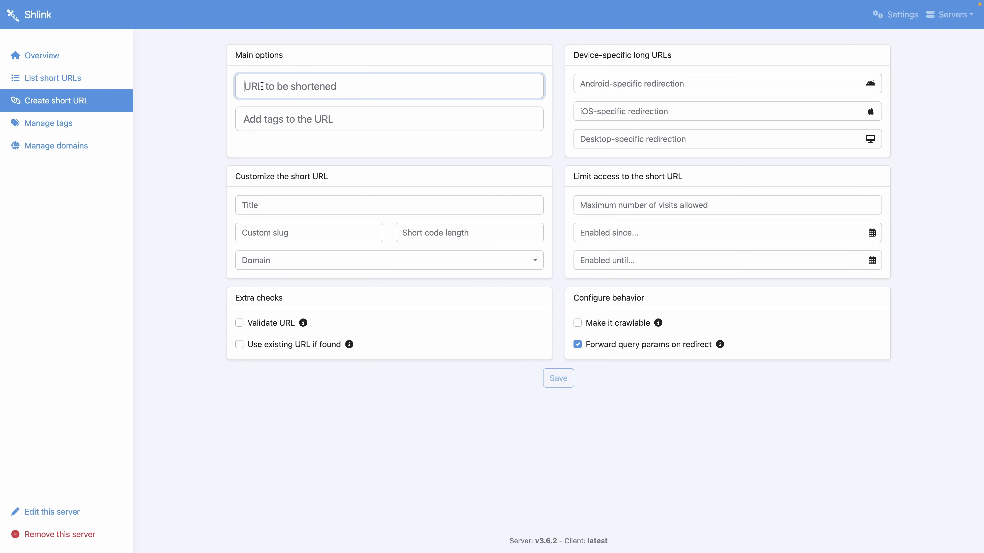
text(https://google.com)
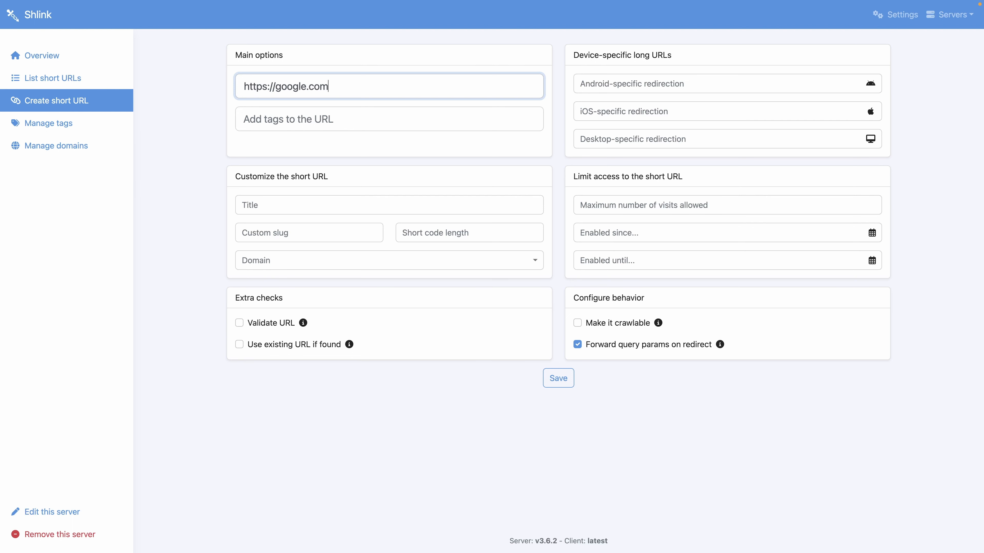
click(388, 118)
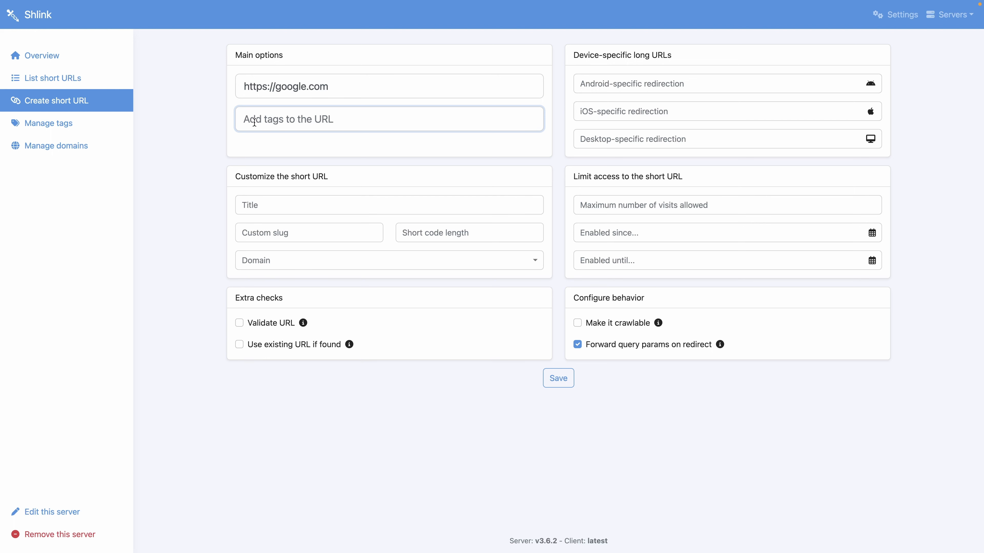
text(instagram)
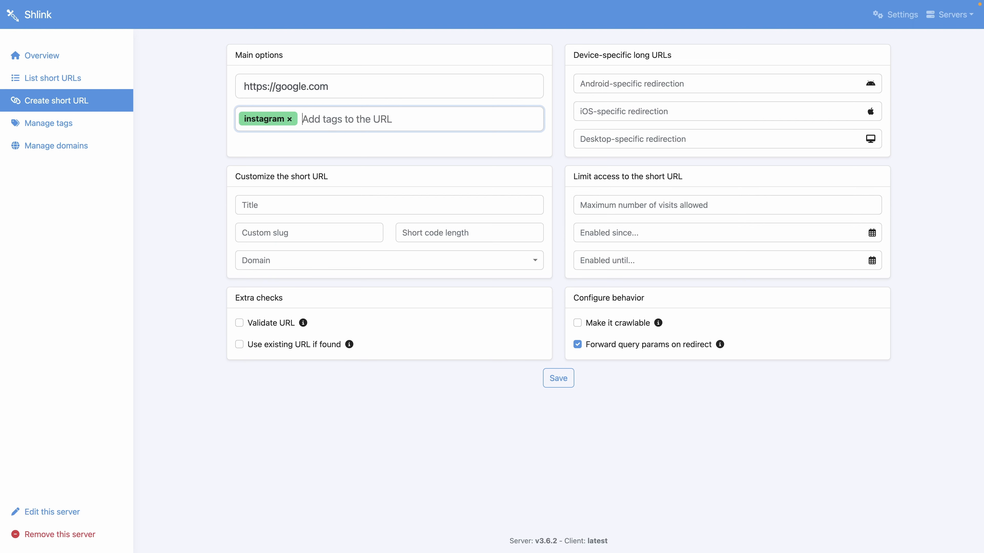
mouse_move(205, 153)
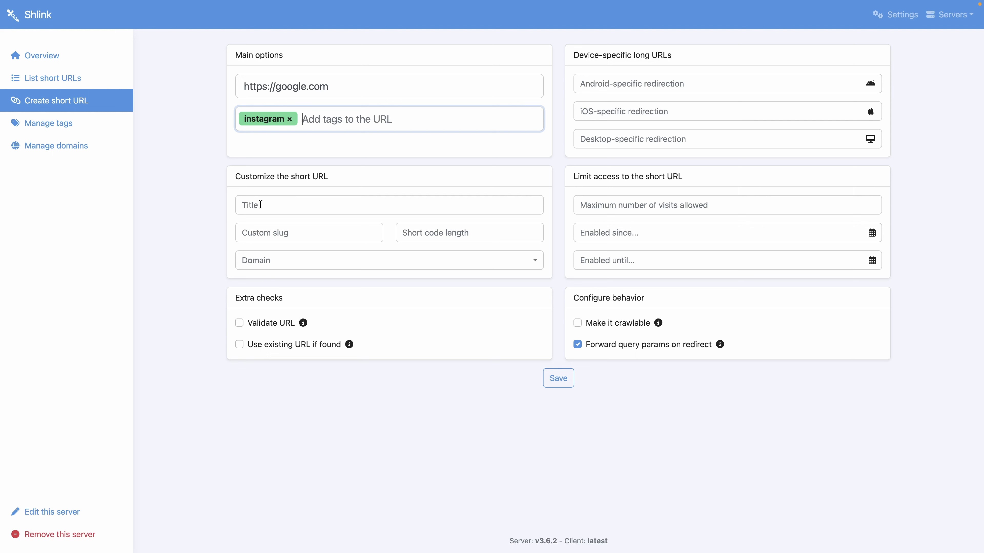
Step: Title the short URL 'Instagram Google Link' and fill the custom slug
click(308, 232)
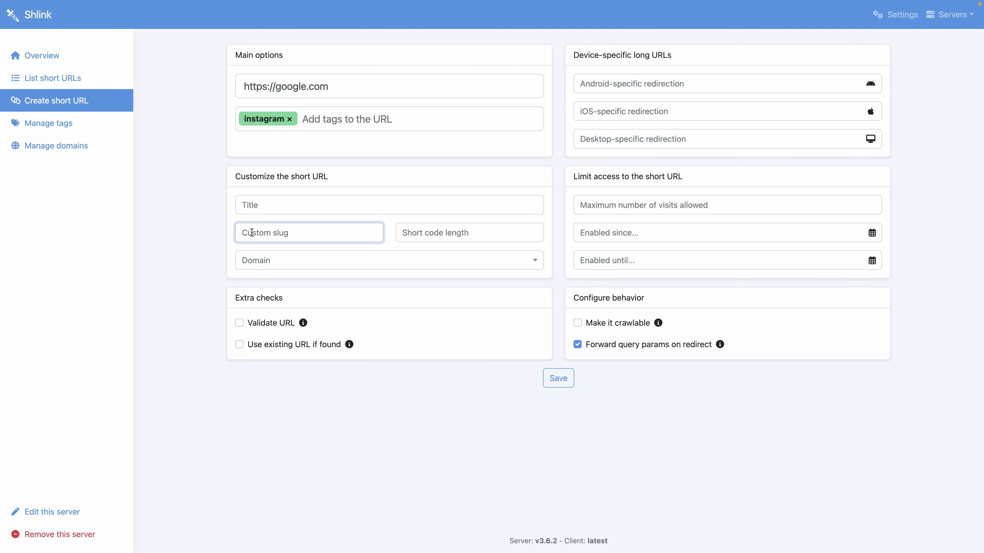
click(388, 205)
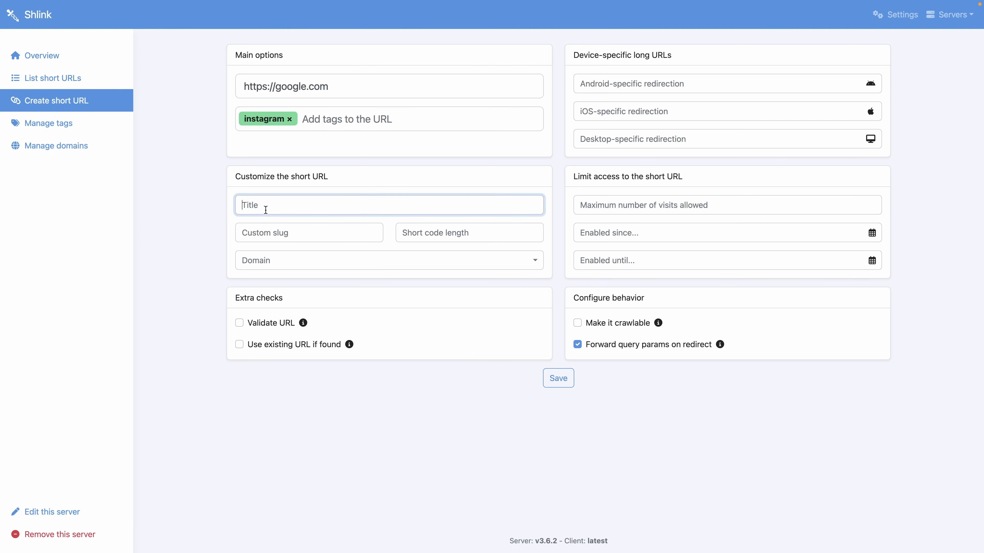
text(Instagram)
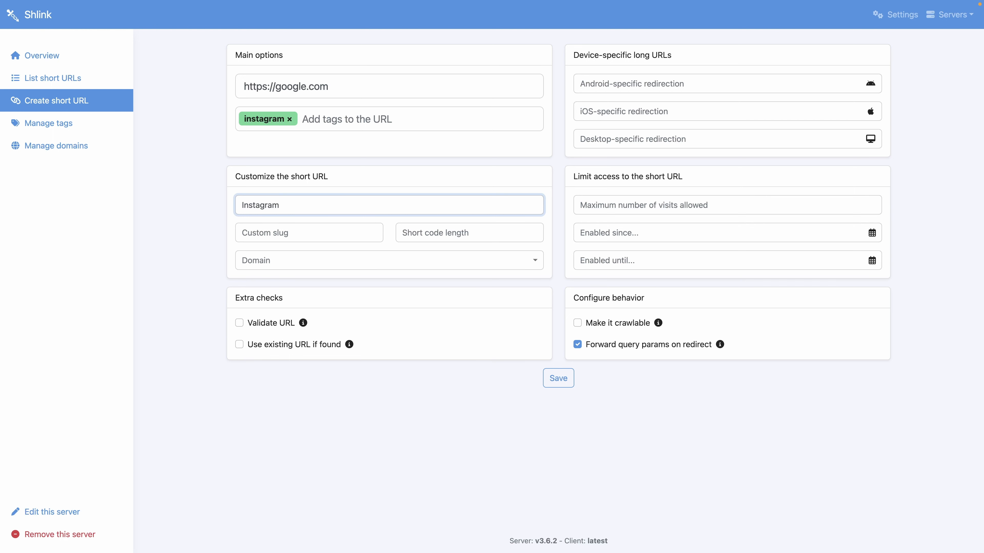
text(Google Link)
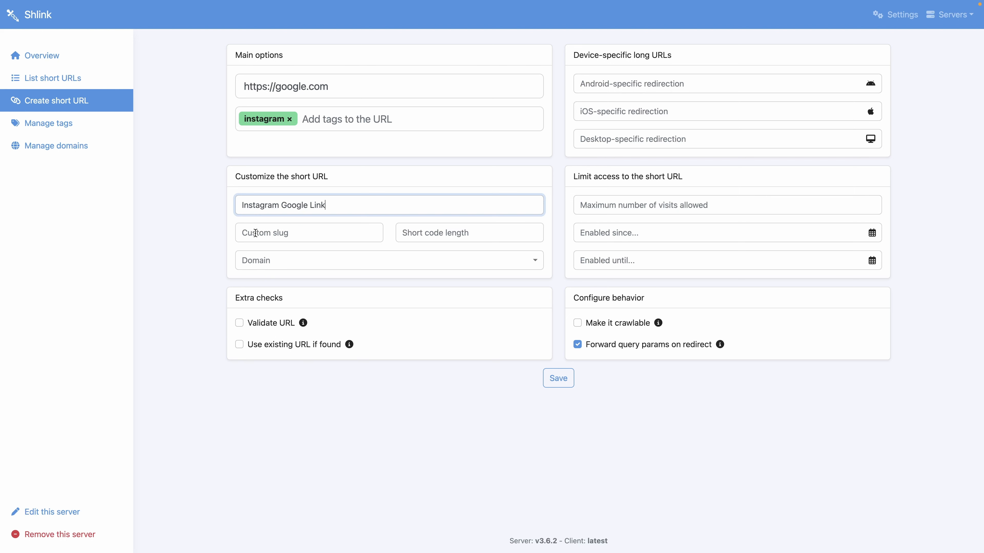
mouse_move(419, 249)
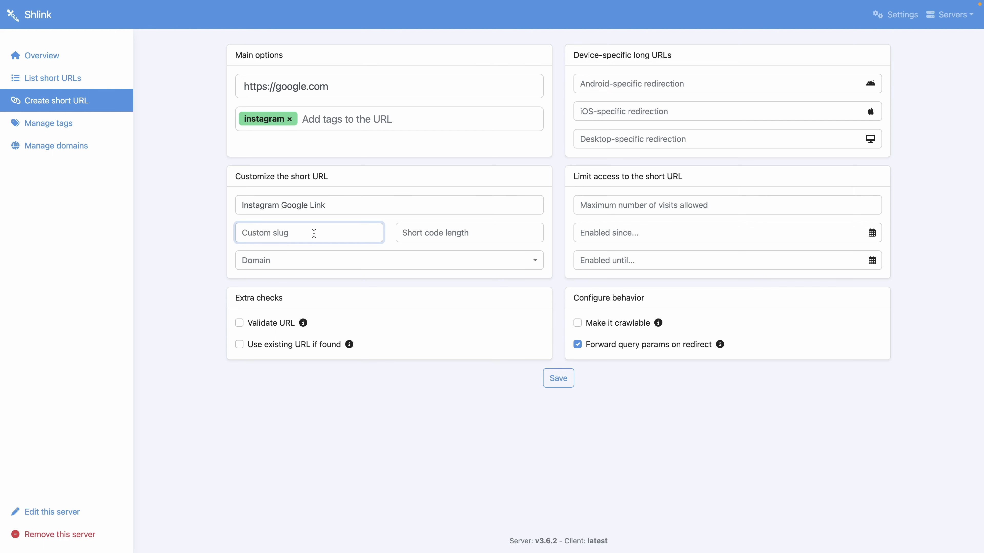
text(google)
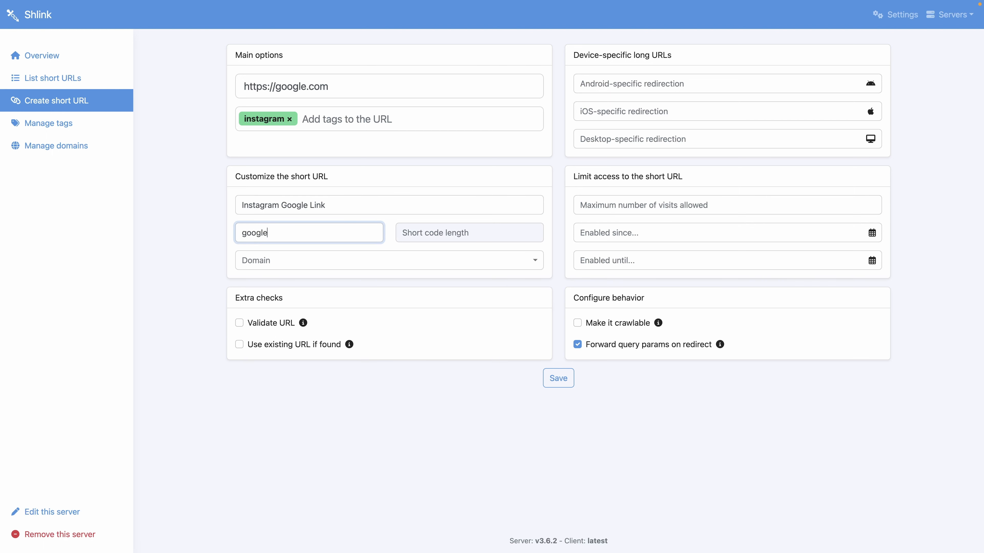
mouse_move(291, 232)
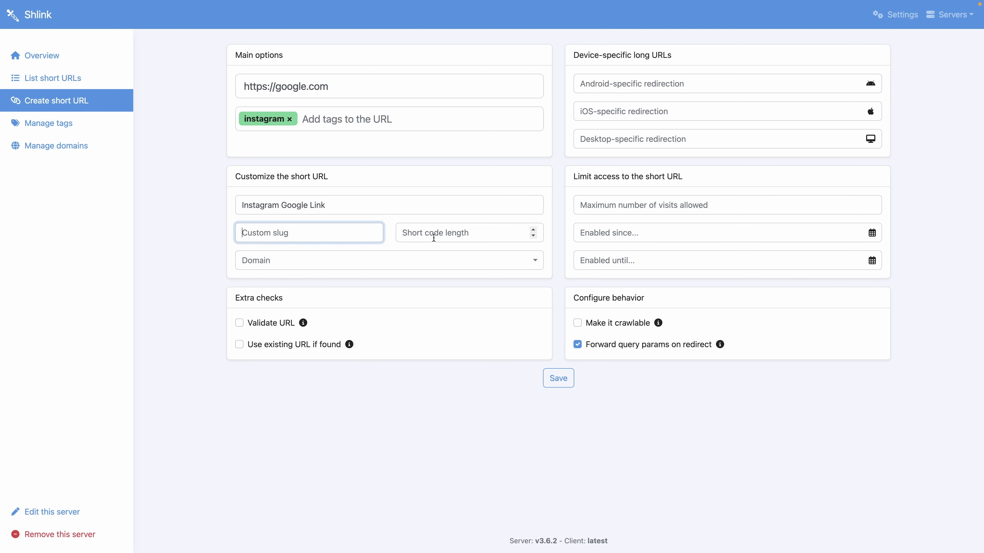
Step: Set short code length 6 and choose the shlink-rjwup-u4.vm.elestio.app domain
click(468, 233)
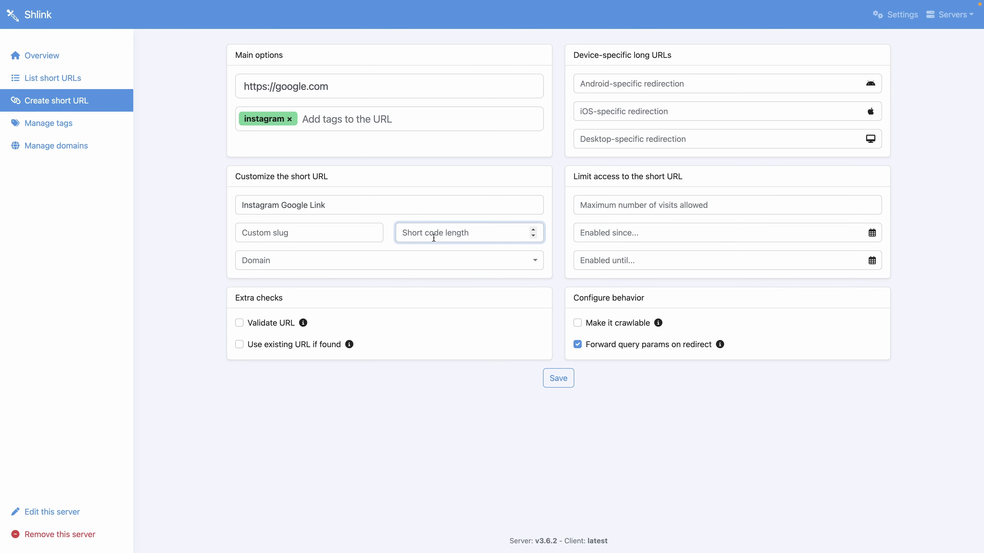
text(6)
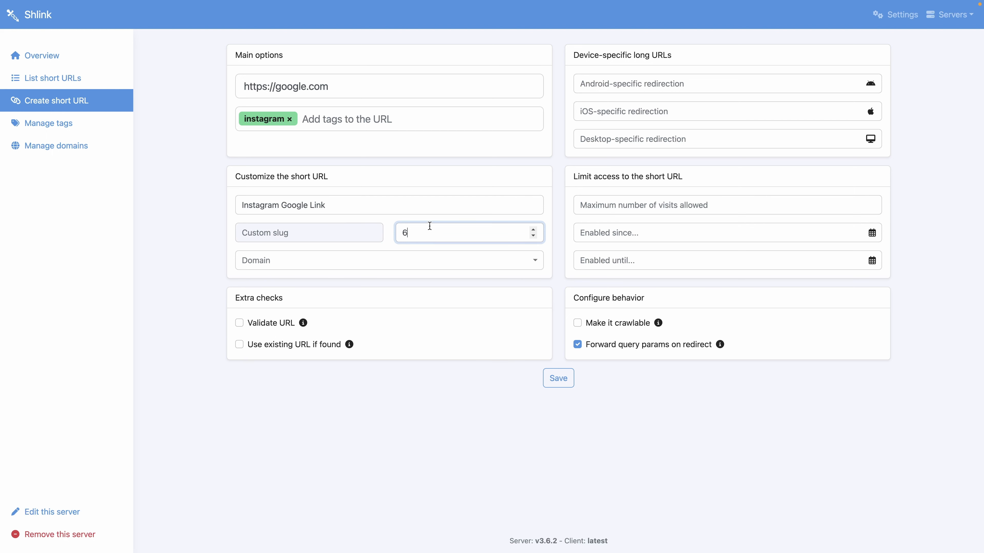
mouse_move(209, 262)
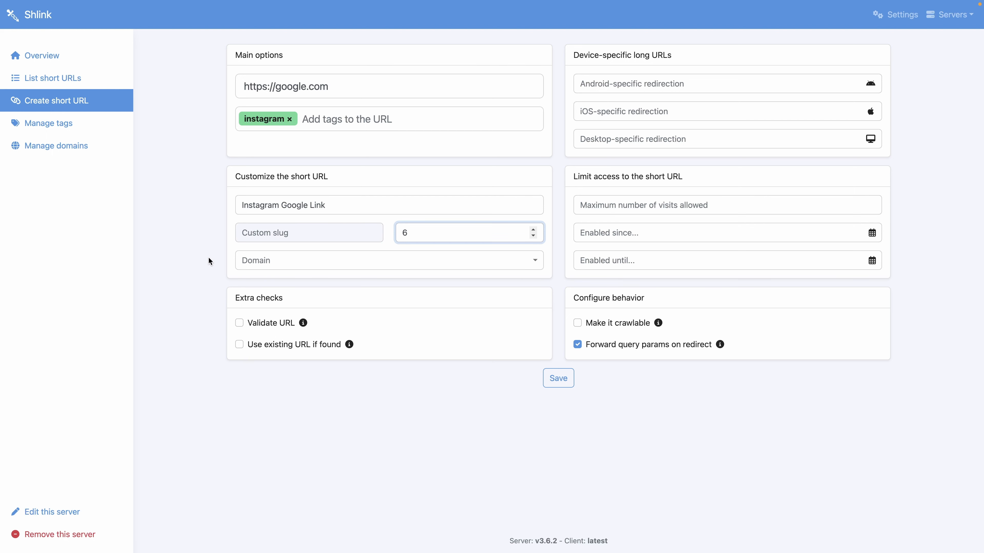
click(389, 260)
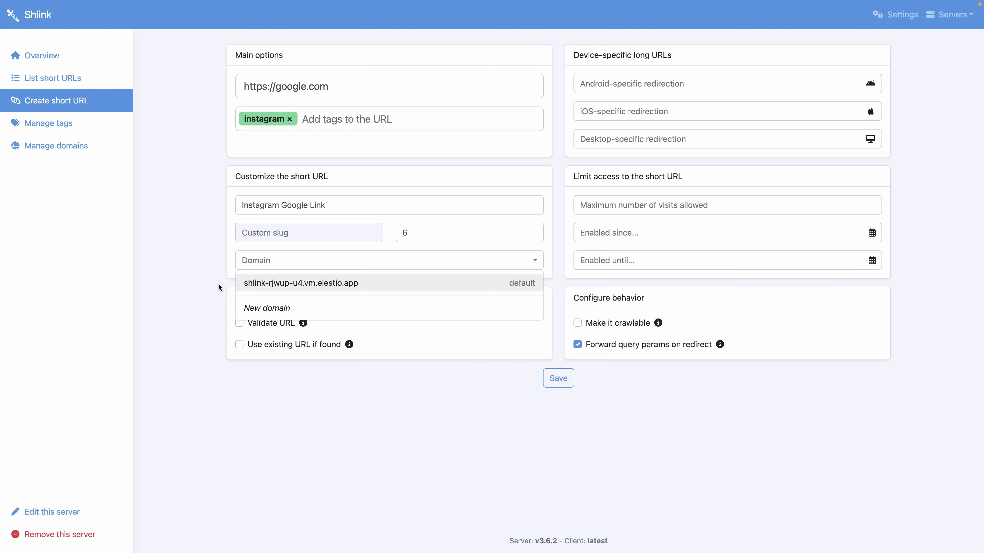
click(300, 282)
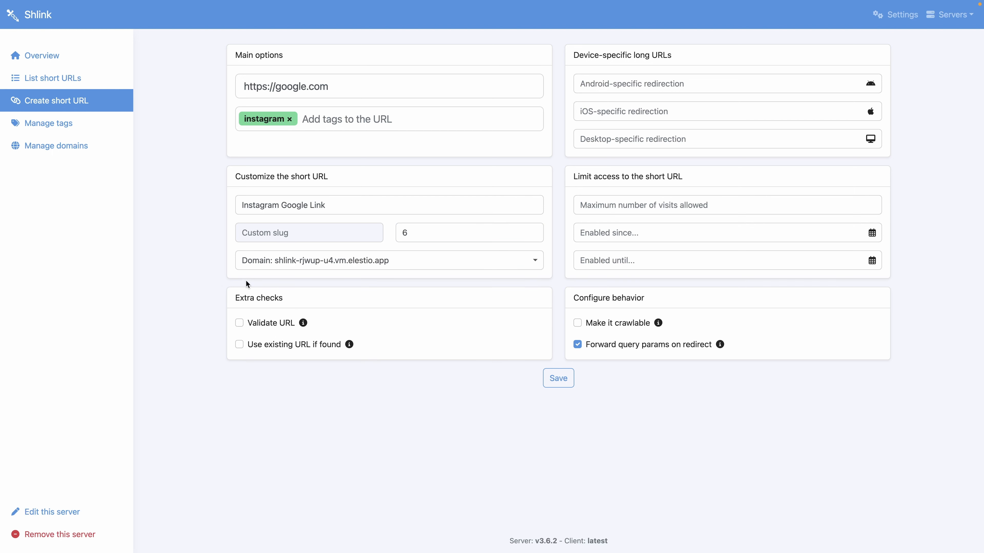
mouse_move(550, 193)
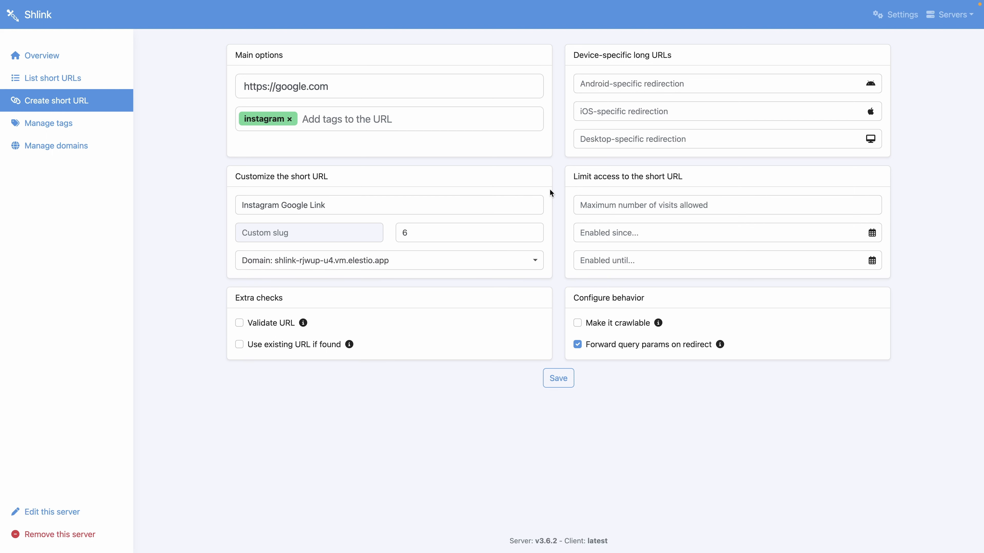
mouse_move(557, 135)
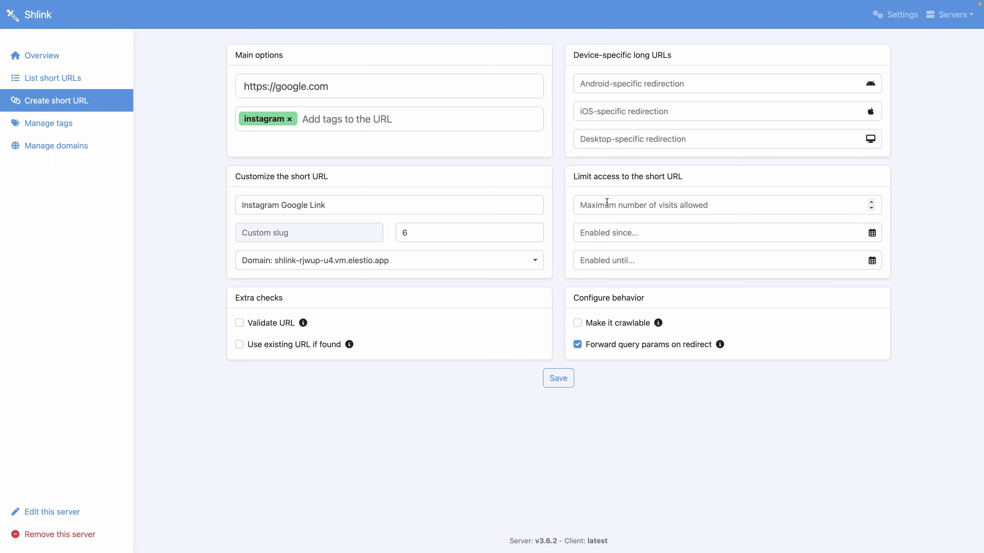
Step: Limit the short URL to 100 visits, leaving the enabled-until date blank
click(691, 205)
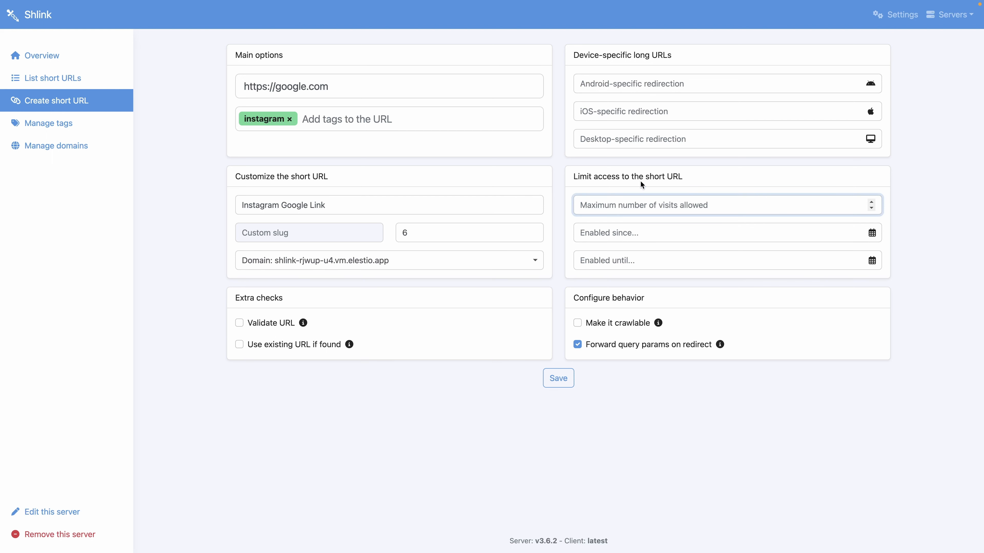
text(100)
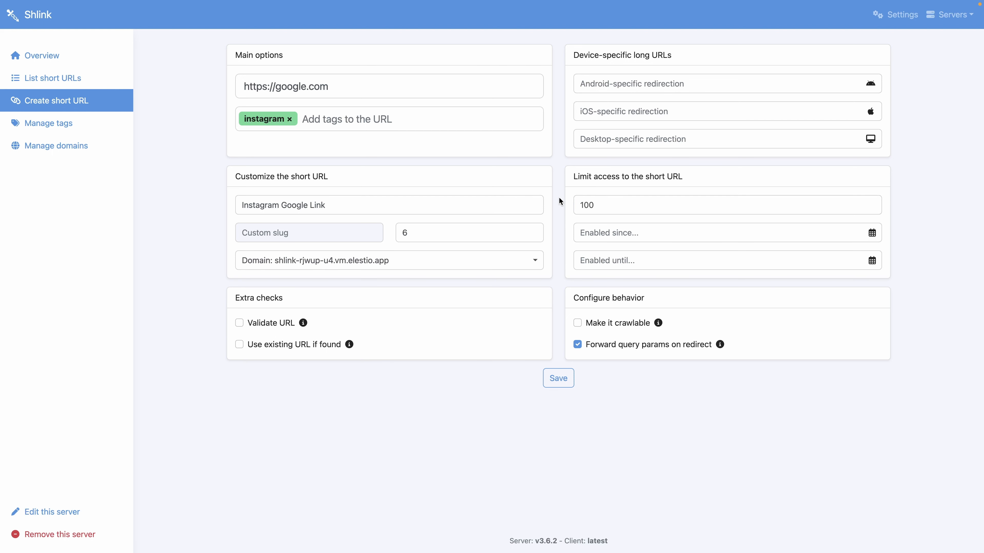
mouse_move(563, 235)
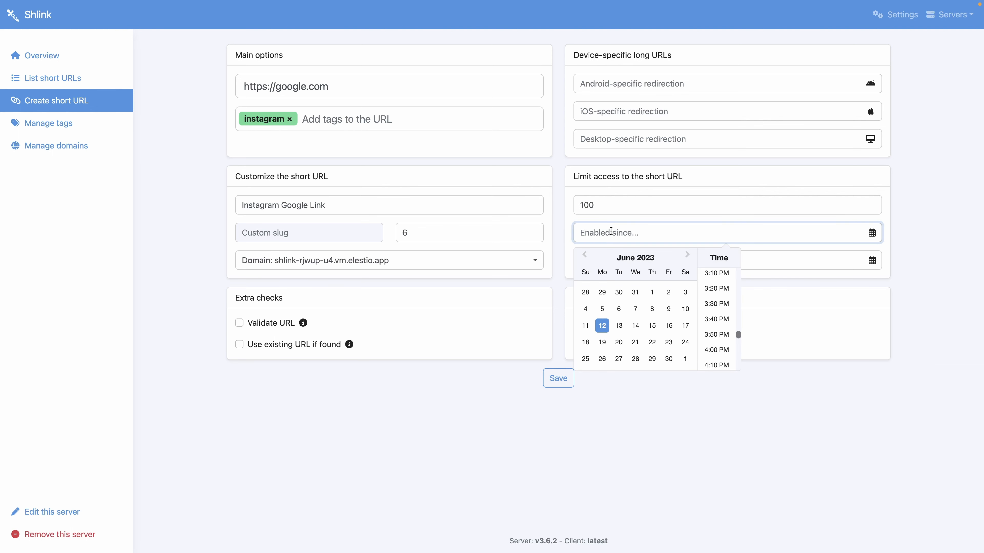
mouse_move(569, 238)
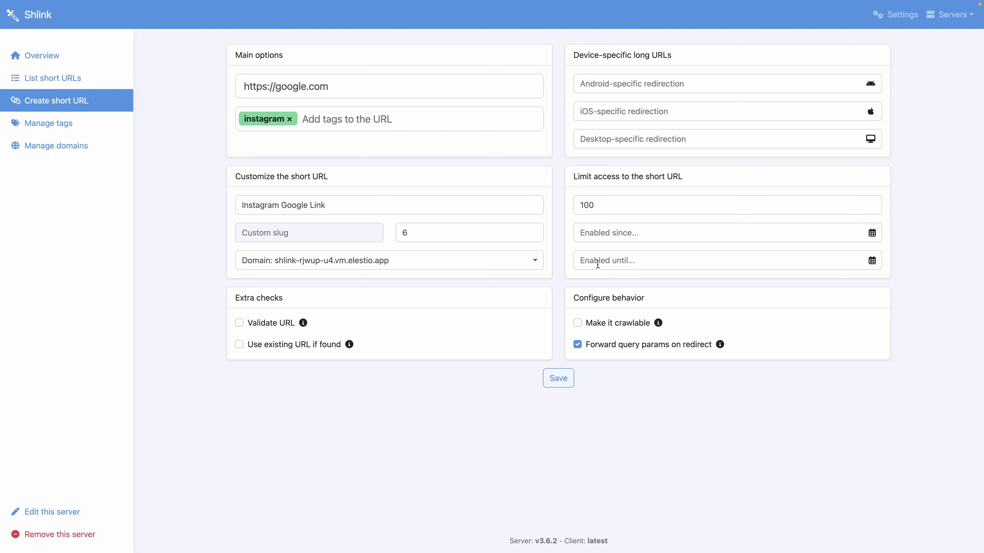
click(721, 260)
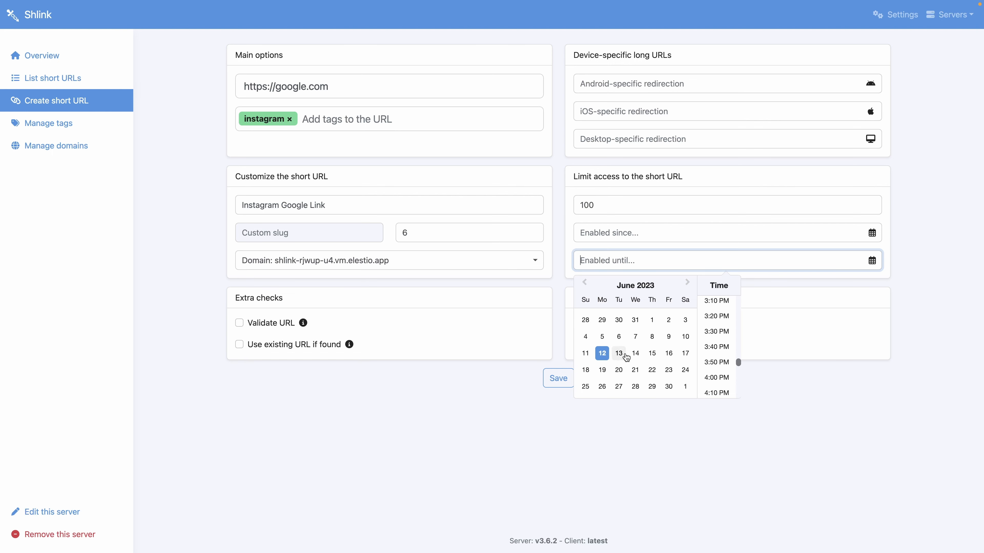
click(578, 344)
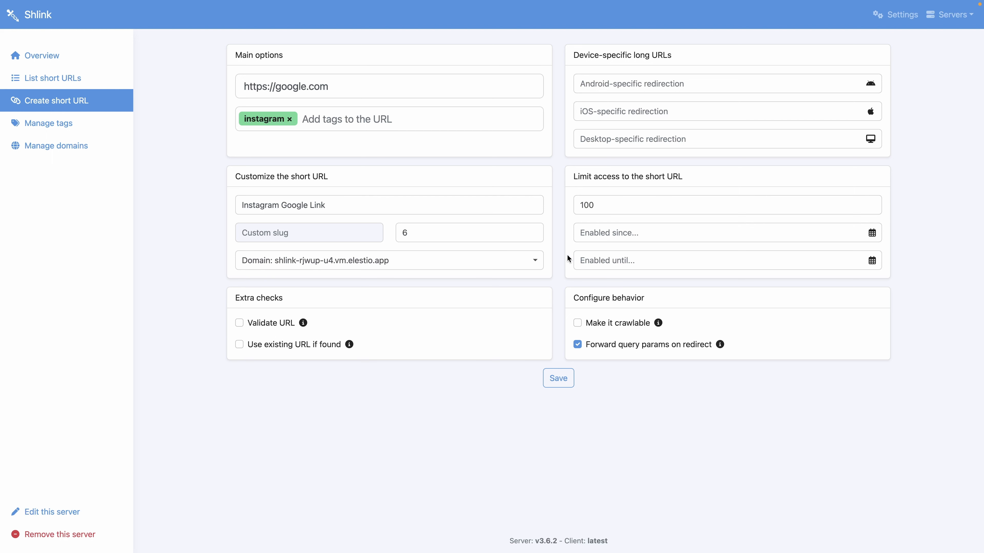
mouse_move(548, 288)
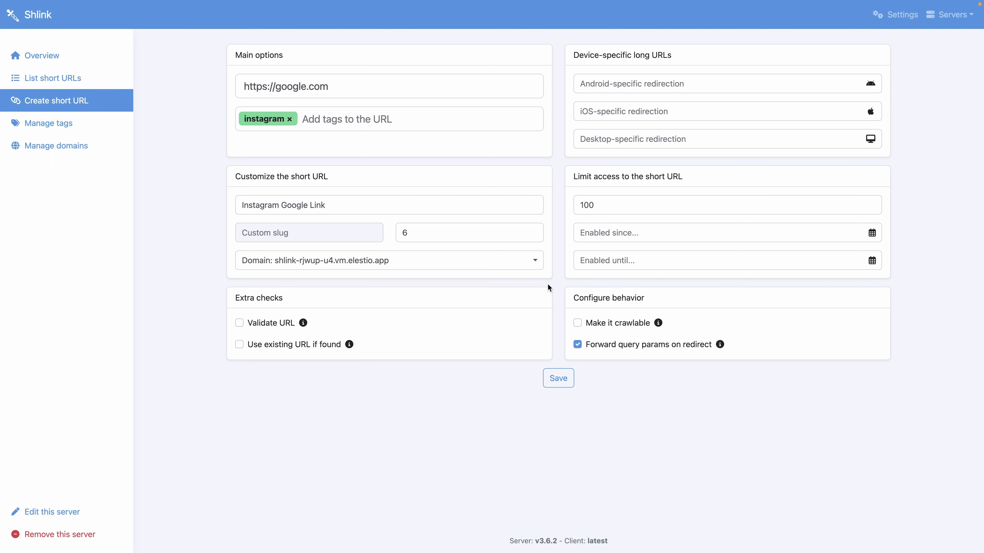
mouse_move(546, 332)
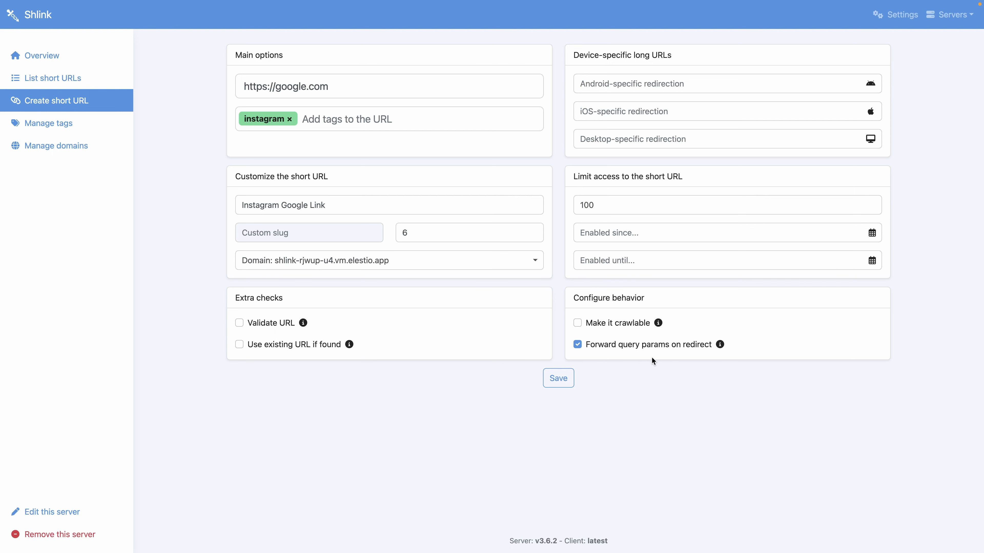
mouse_move(702, 366)
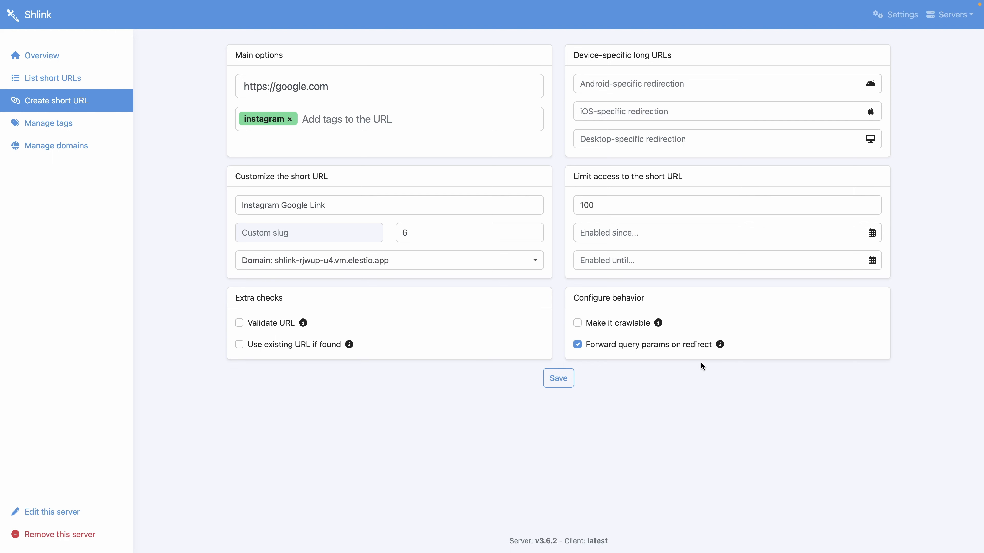
mouse_move(664, 386)
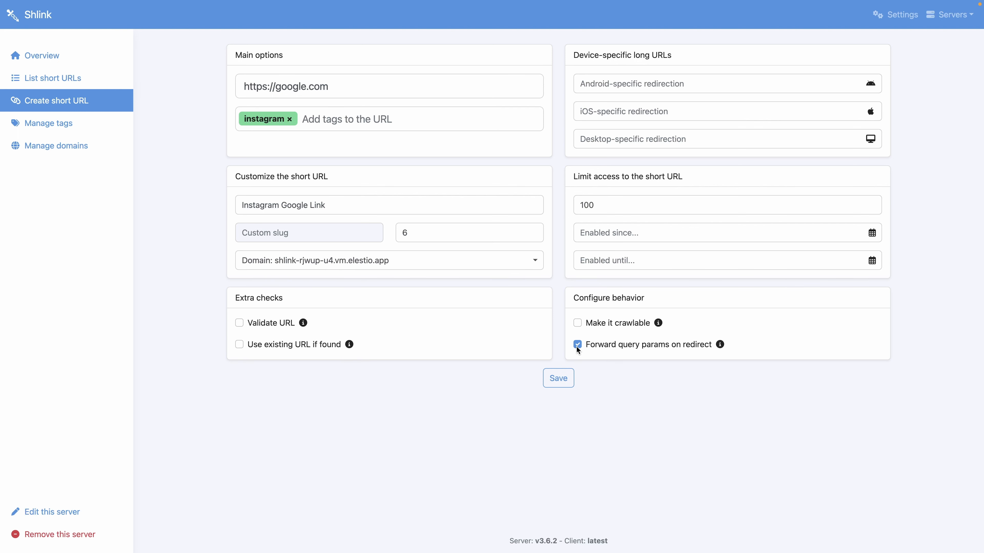
click(557, 377)
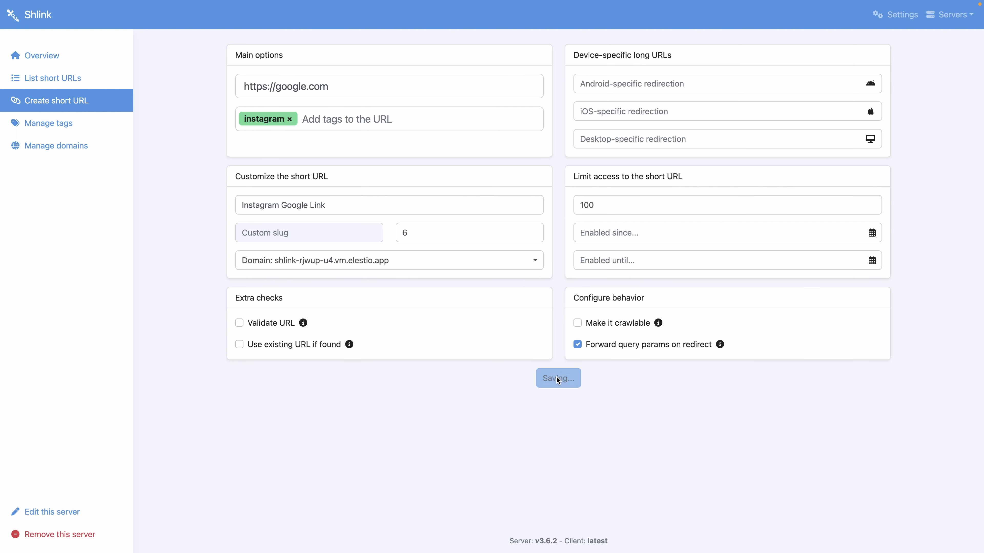
click(557, 377)
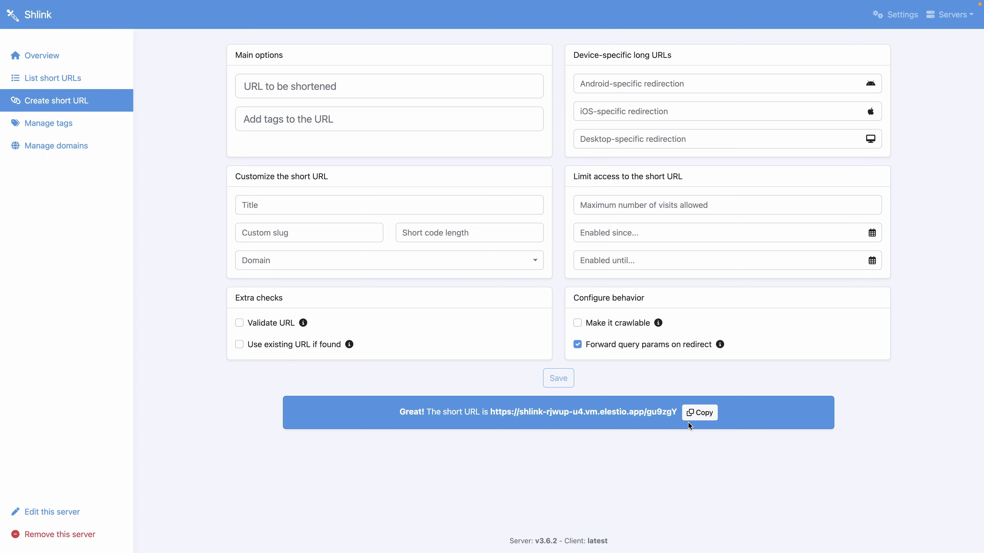
click(698, 412)
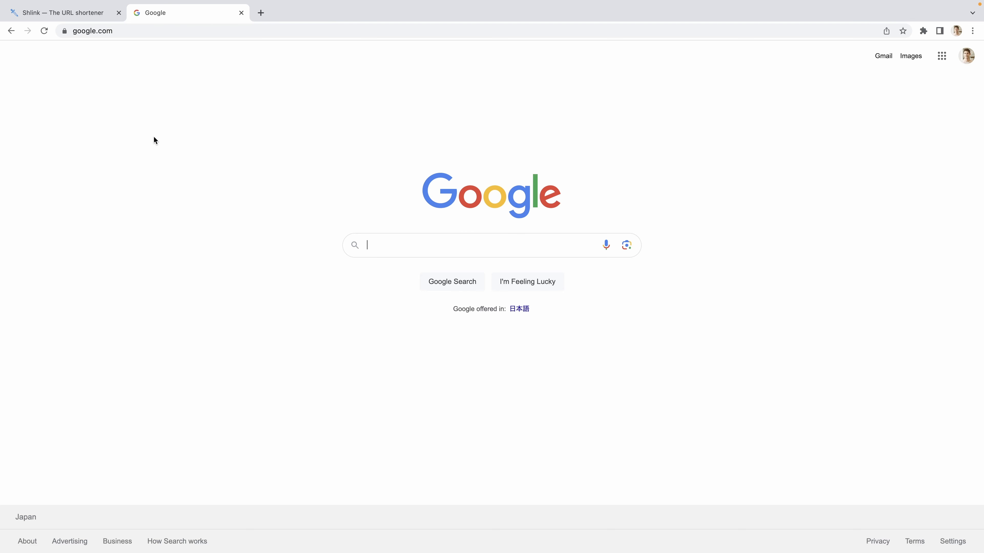
click(59, 12)
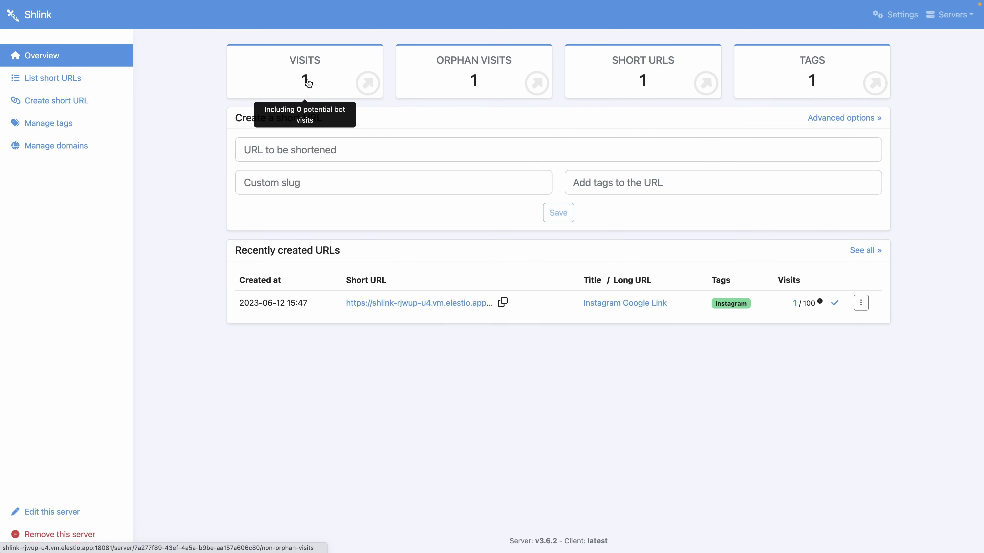
mouse_move(479, 82)
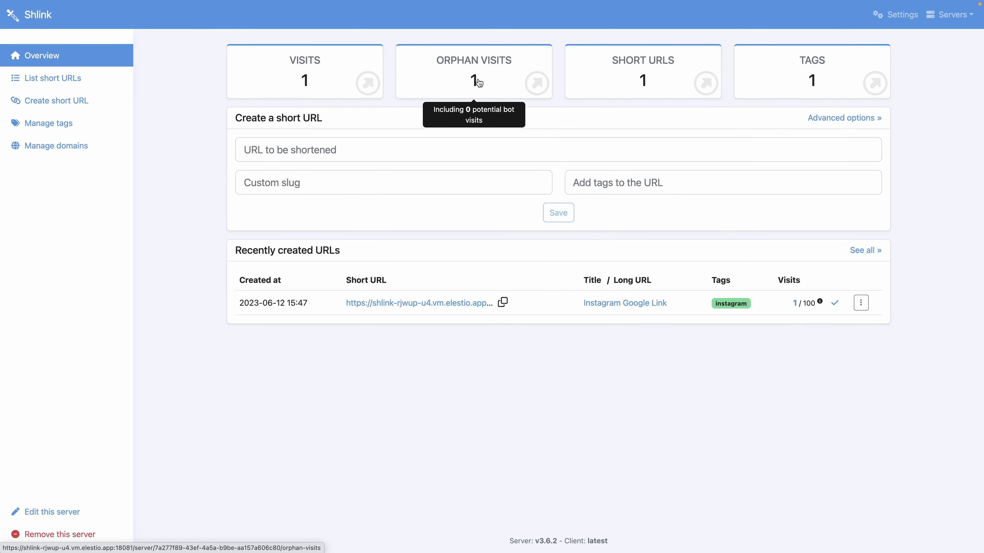
mouse_move(648, 97)
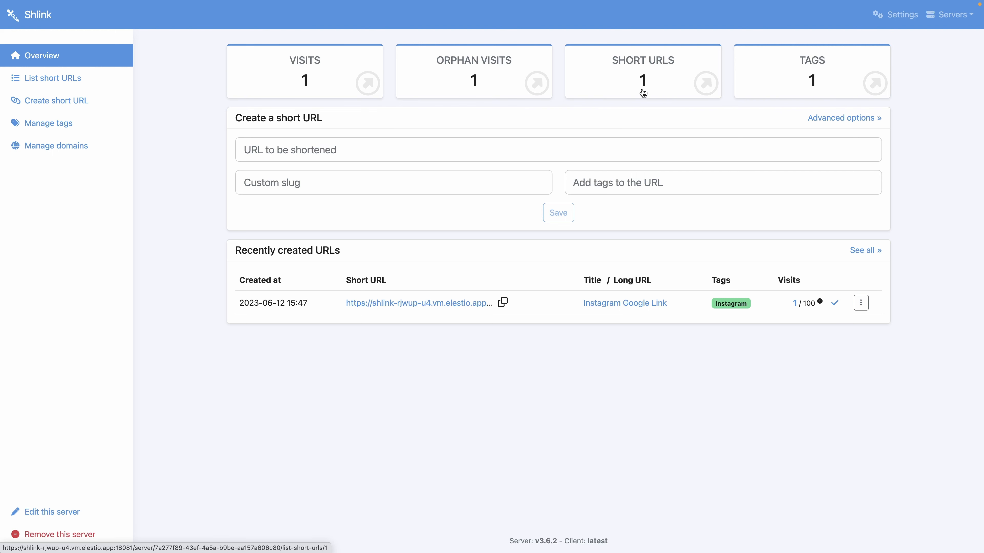
mouse_move(815, 88)
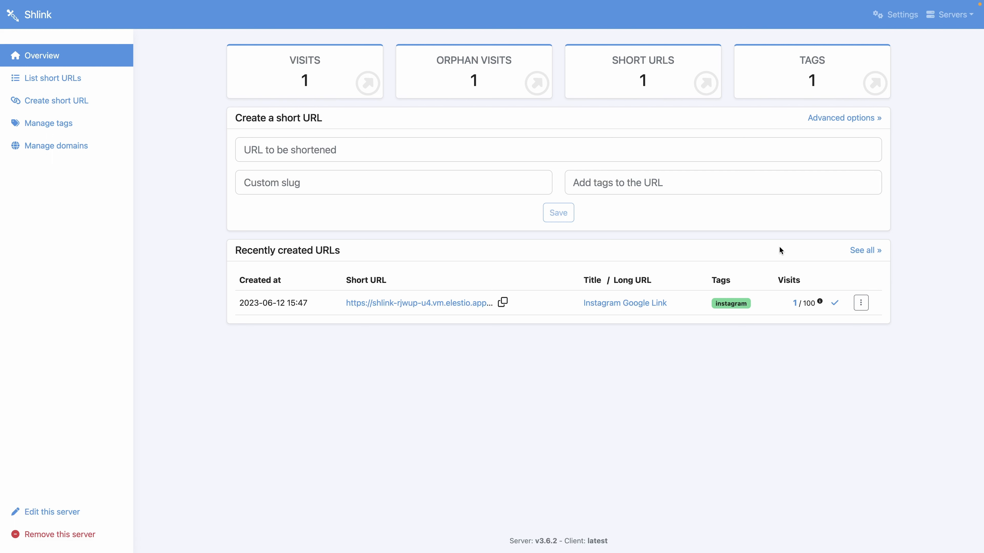
mouse_move(819, 302)
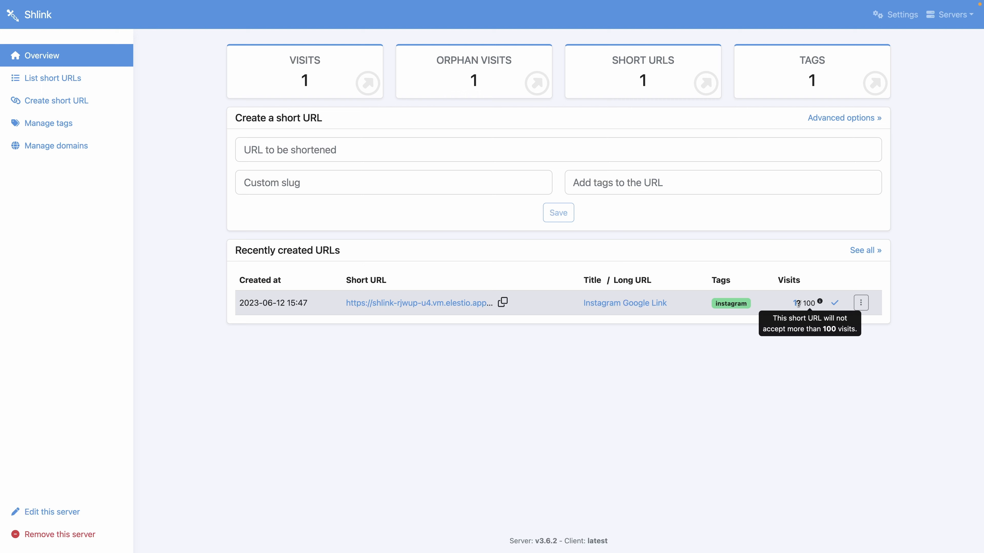
click(186, 13)
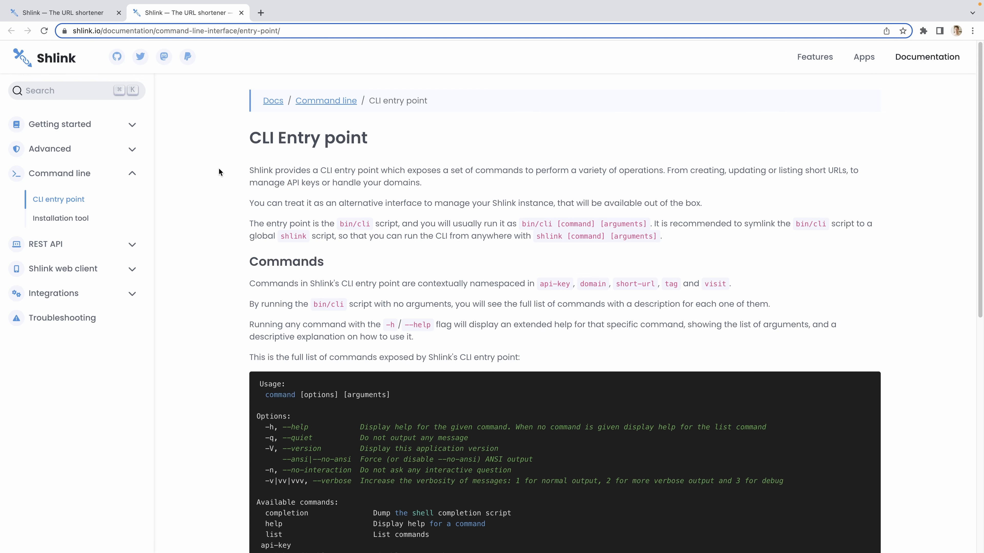
mouse_move(349, 148)
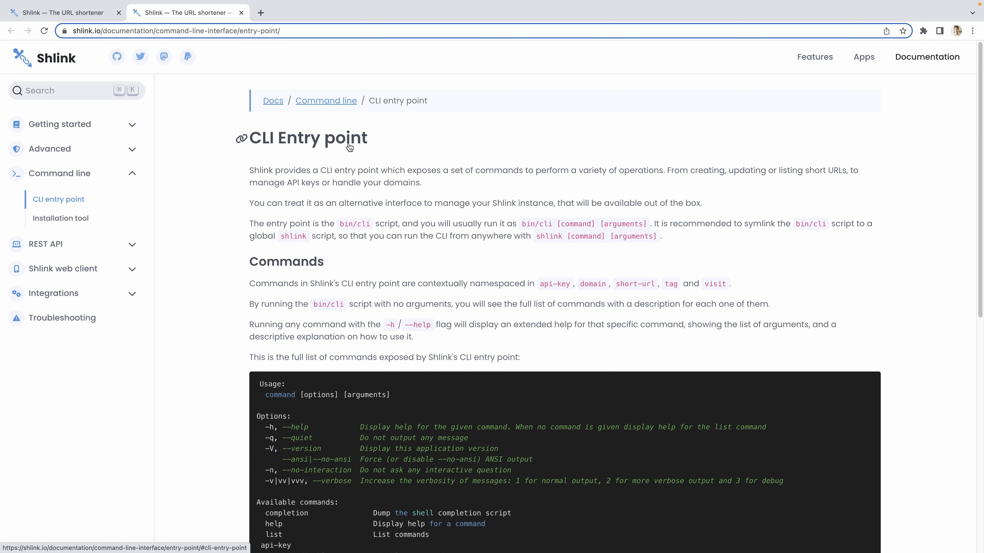
Step: Read through the CLI entry point and REST API authentication docs pages
scroll(down, 3)
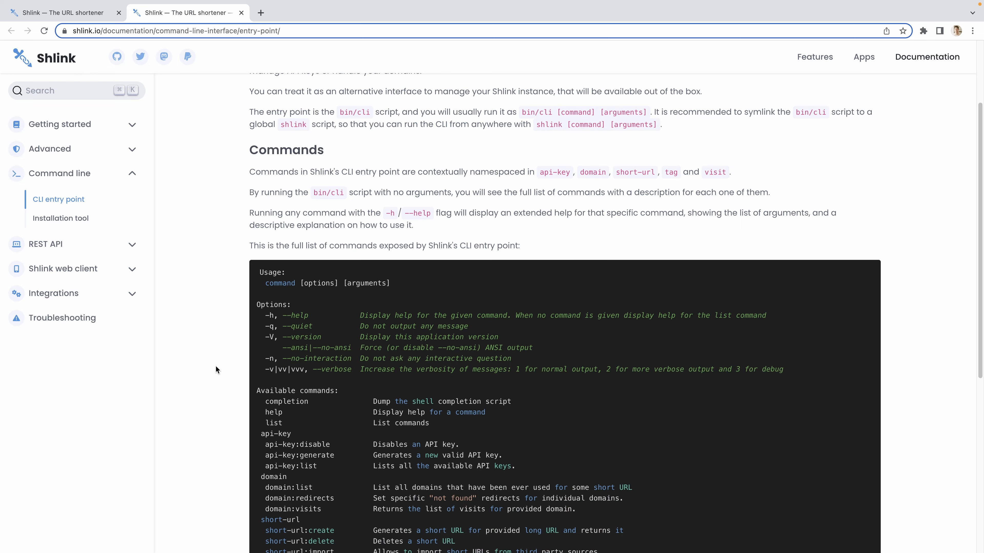
scroll(down, 3)
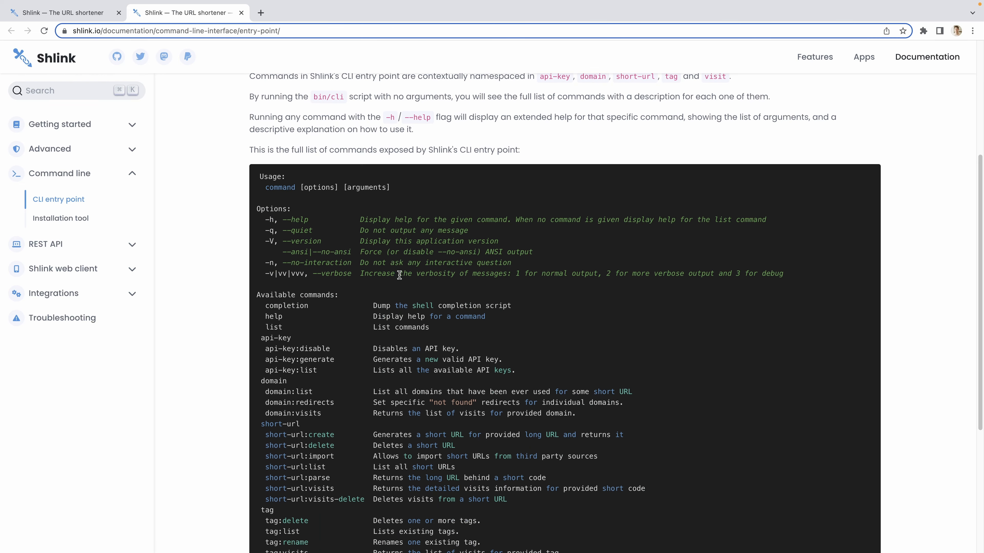
scroll(down, 3)
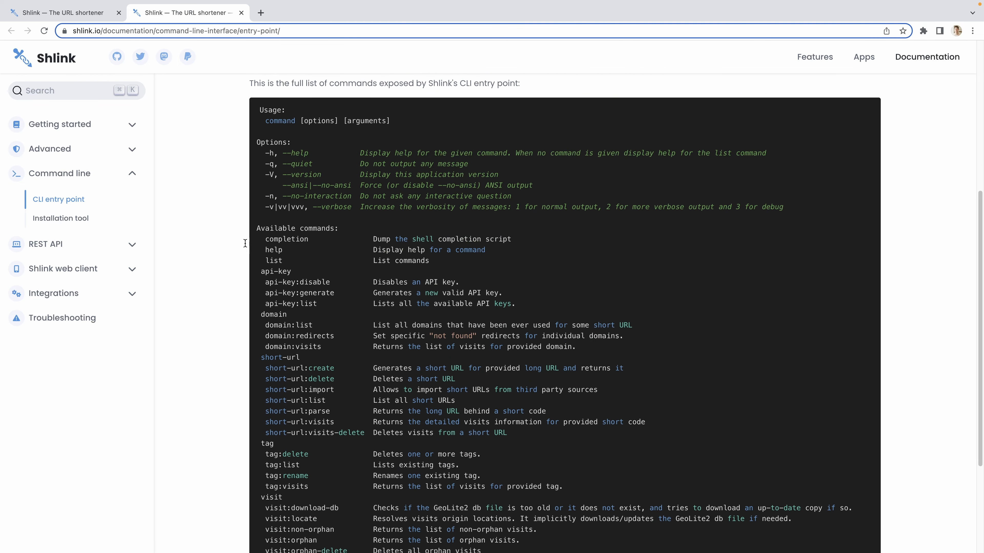
scroll(down, 3)
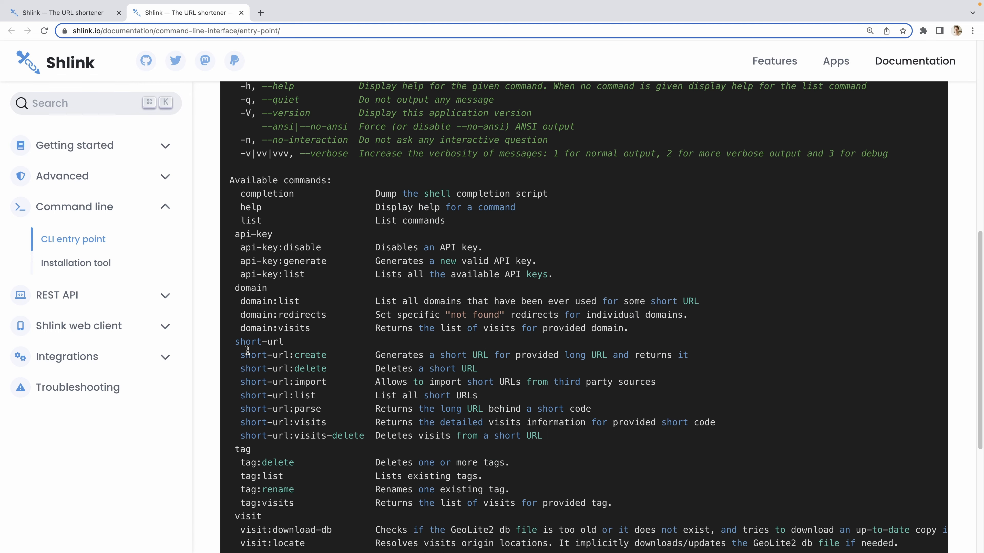
mouse_move(357, 328)
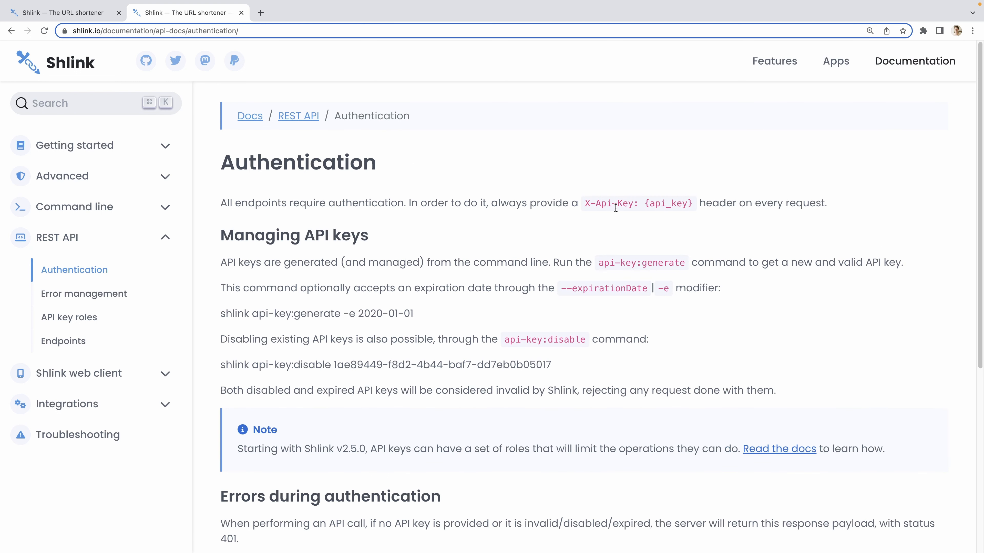
scroll(down, 3)
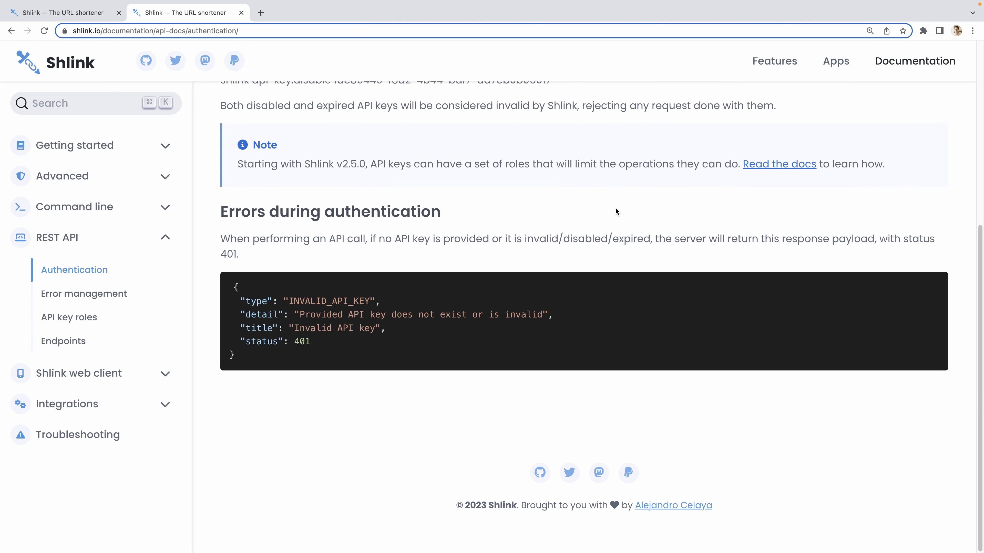
Step: Return to the CLI entry point page and select the bin/cli script path
click(74, 207)
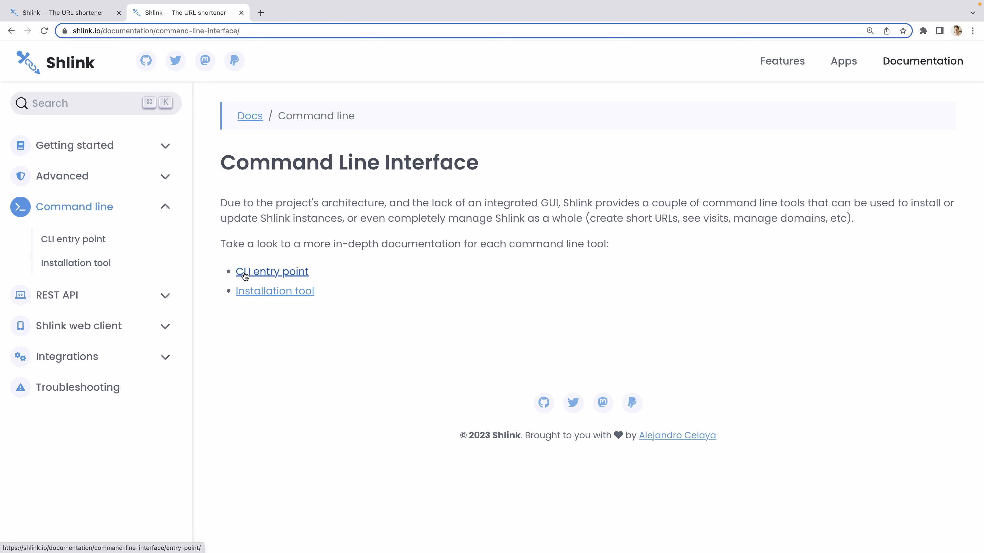
click(271, 272)
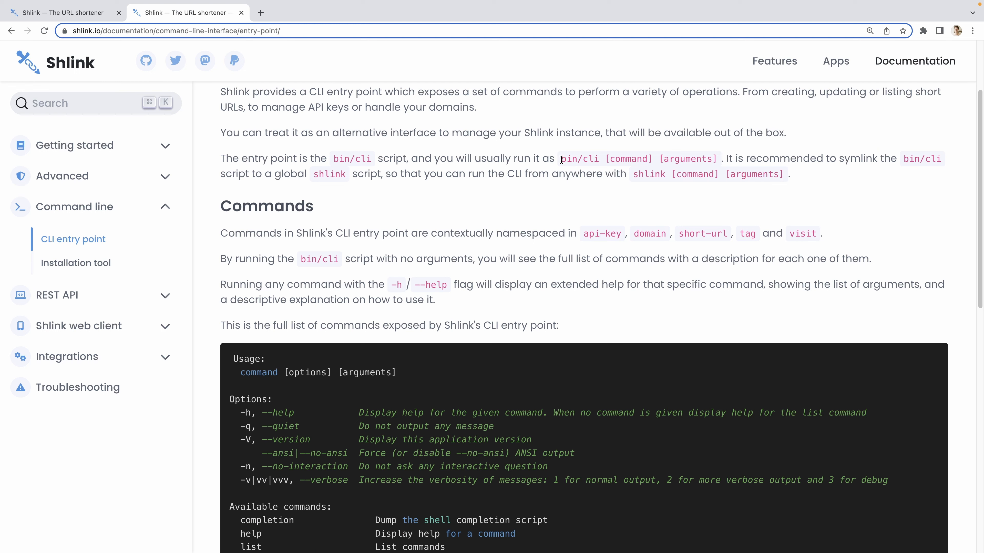
double_click(579, 158)
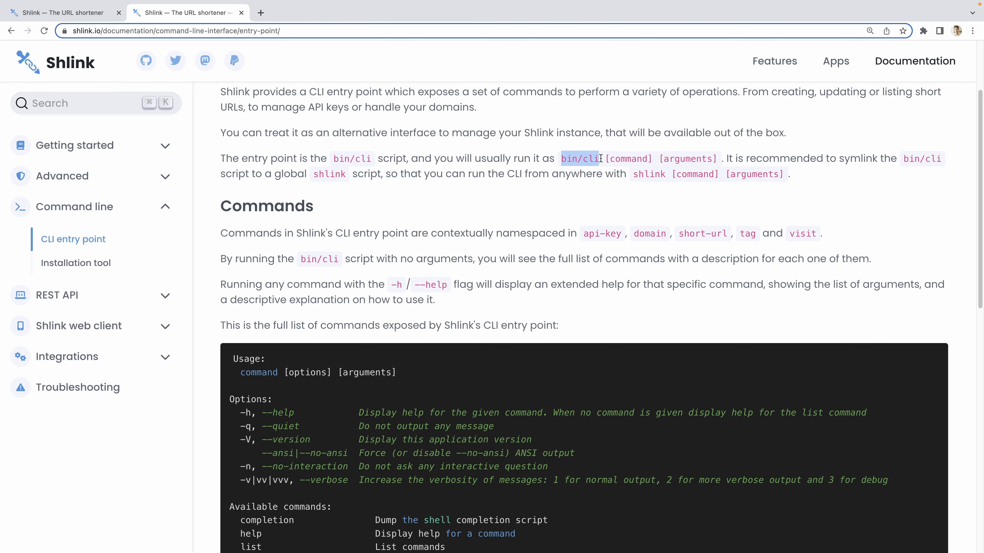
drag(599, 159, 716, 158)
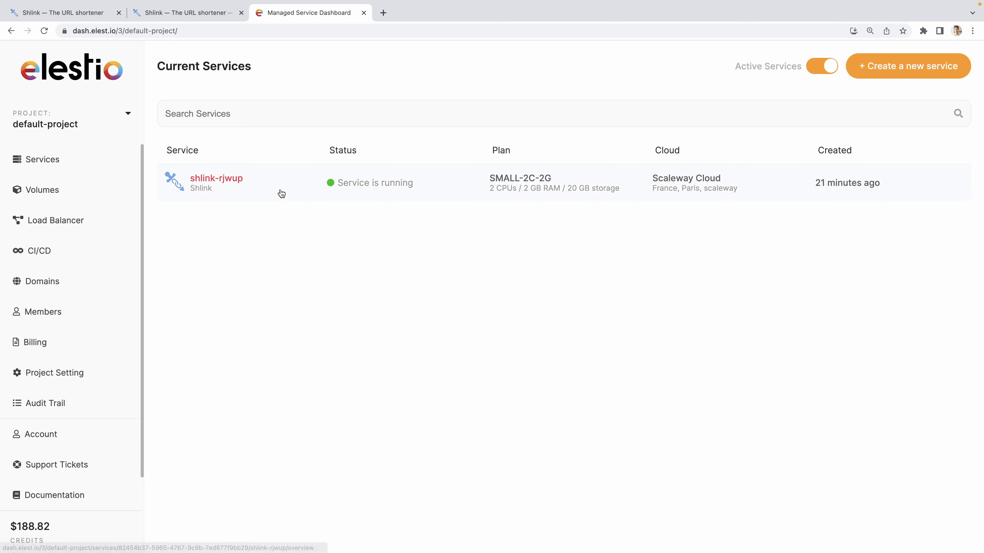
Step: Open the shlink service's Terminal tool and sign in to the VM console as root
click(216, 179)
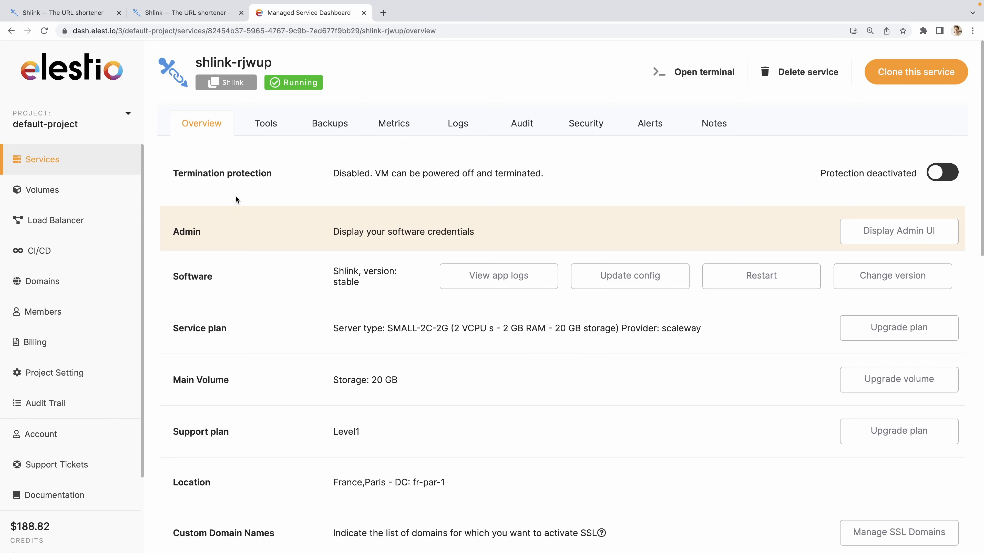
click(265, 123)
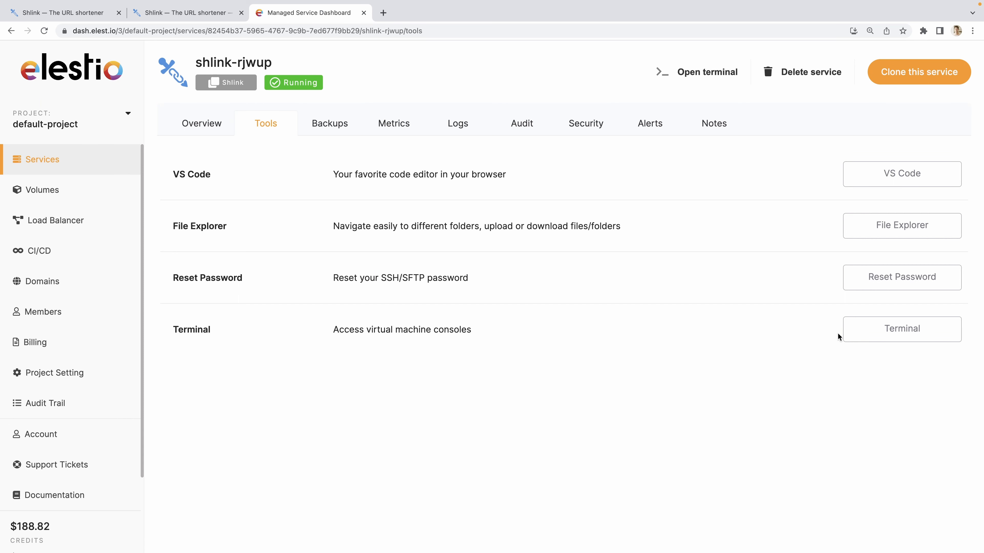
click(902, 329)
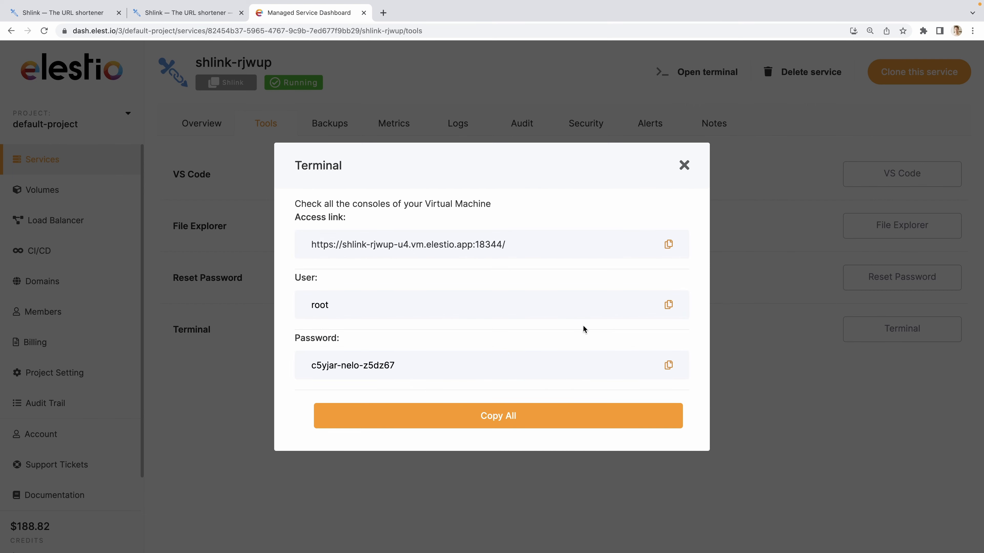
click(668, 244)
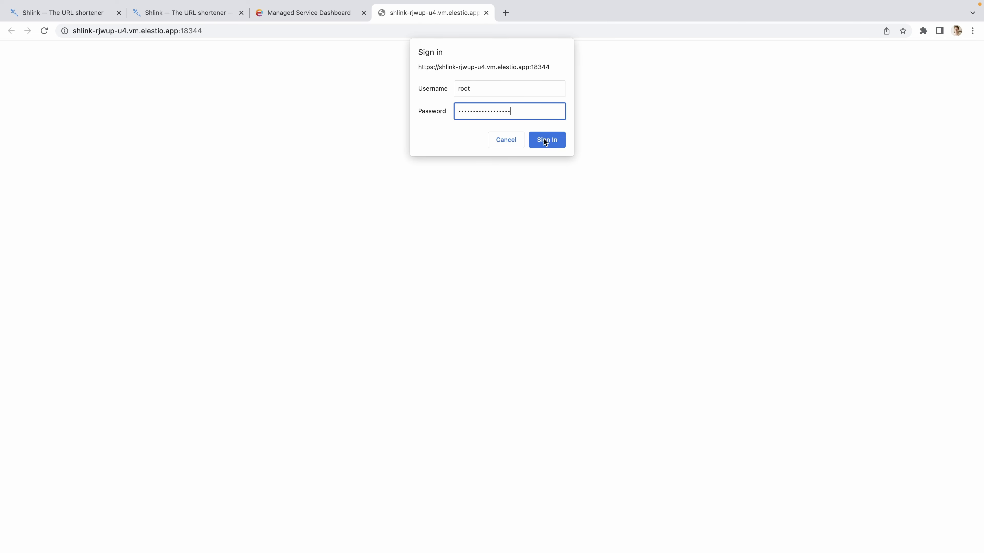
click(546, 140)
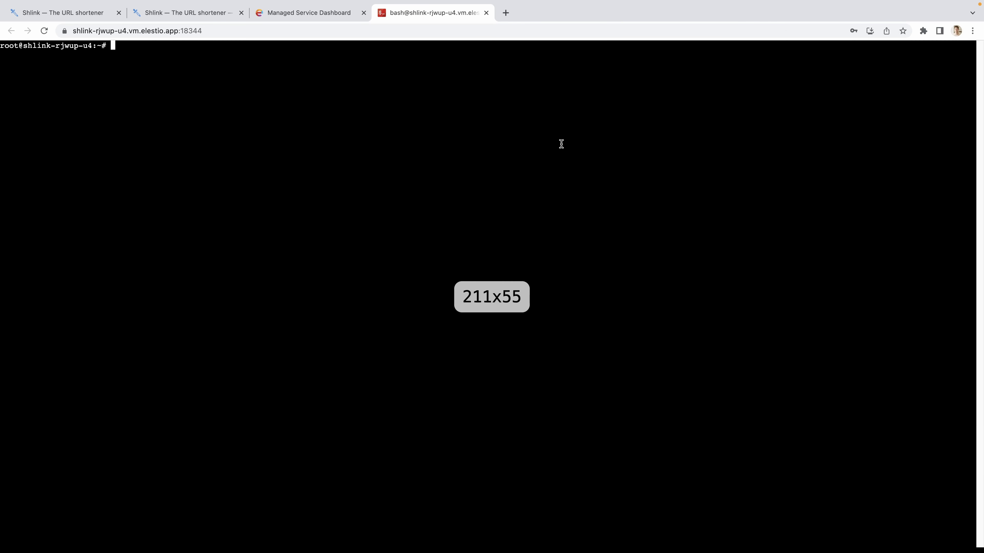
Step: Run docker ps, exec a shell in container 9283630c486b, list files and run ./bin/cli
text(docker ps)
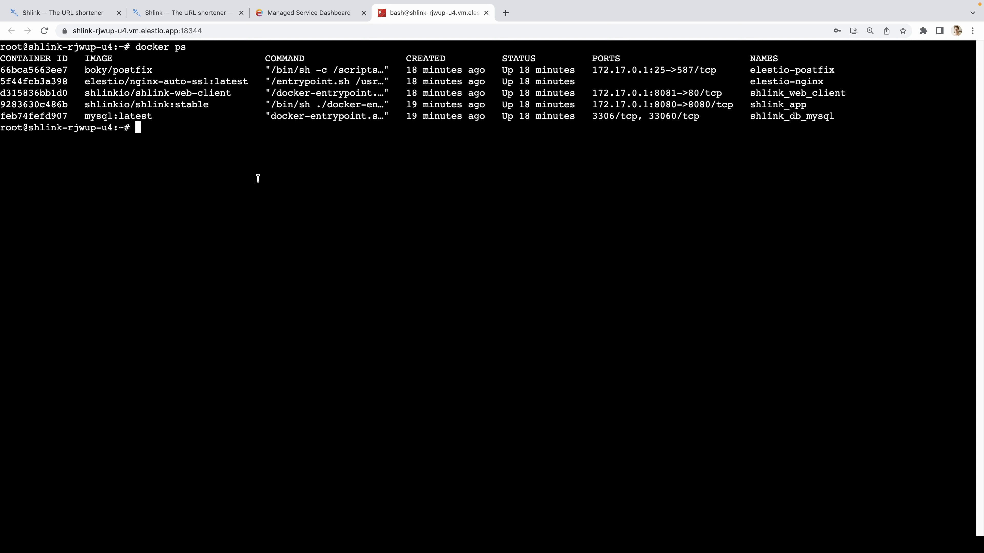
text(docker exec -)
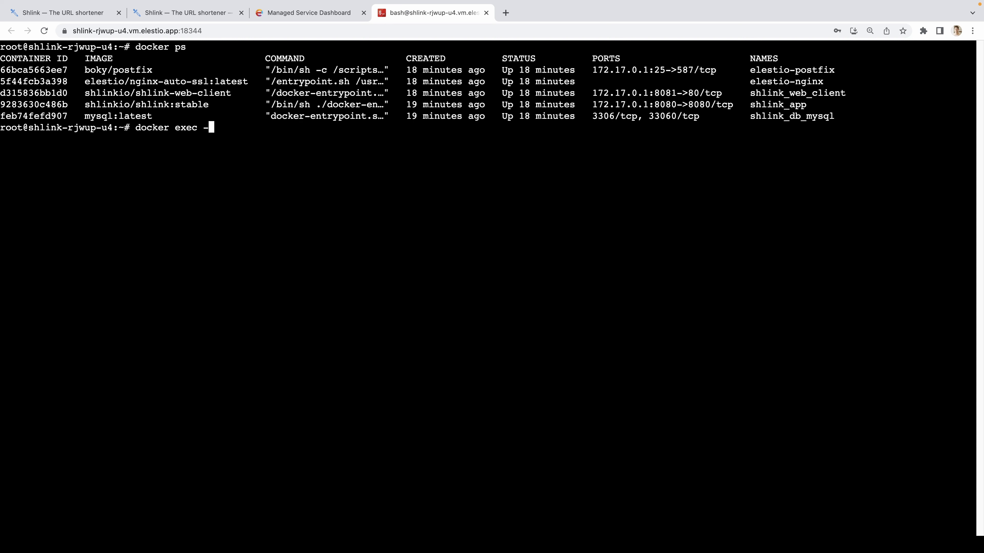
text(it 9283630c486b)
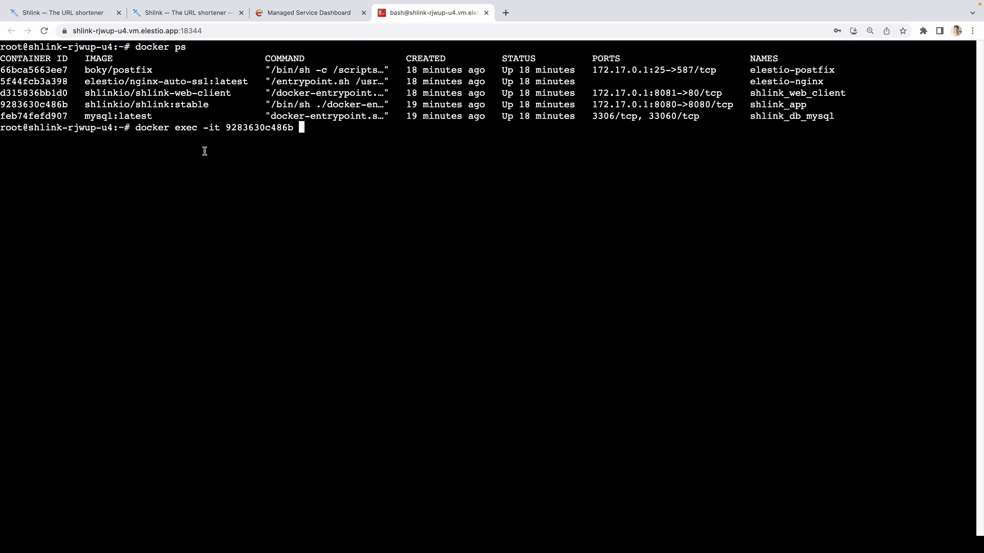
text(sh)
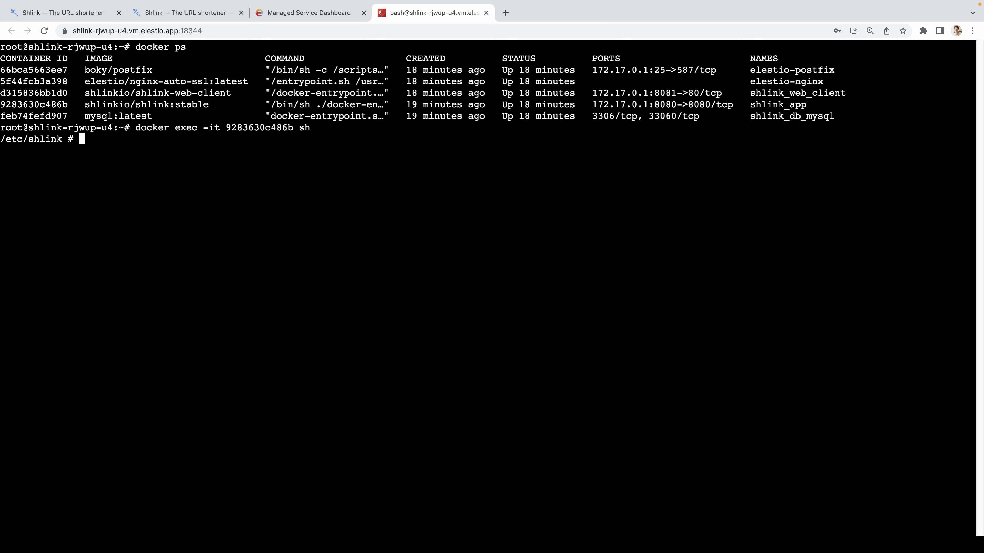
text(ls)
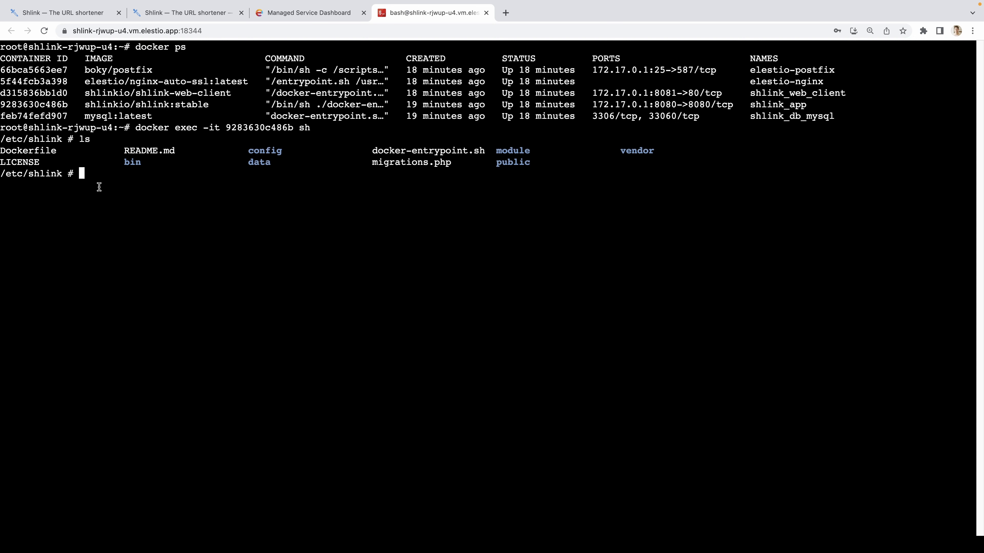
mouse_move(252, 203)
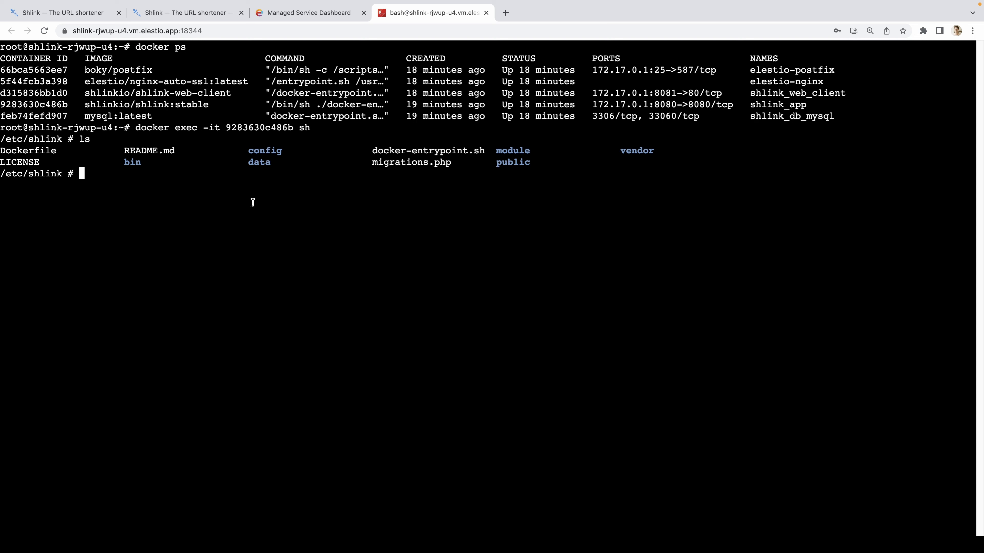
text(./bin/cli)
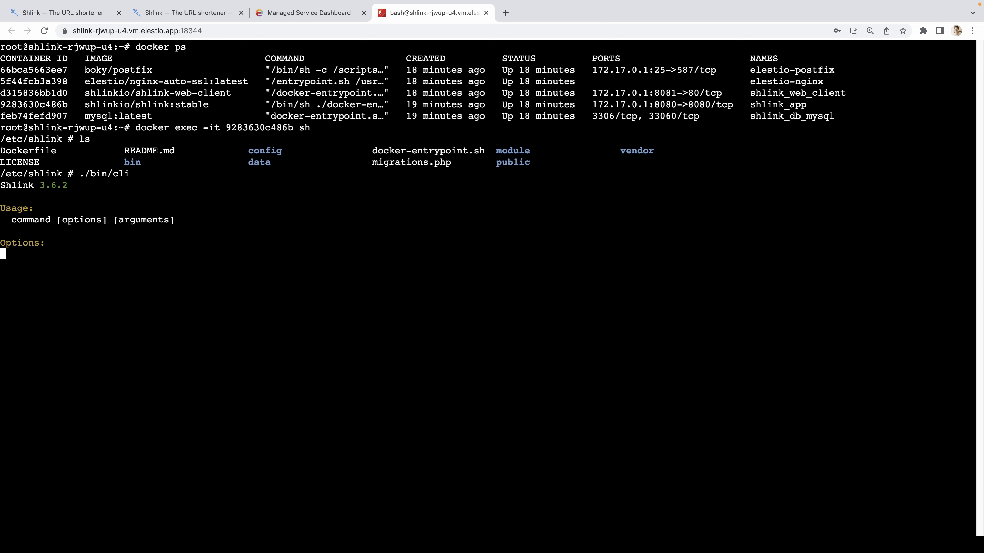
Step: Run ./bin/cli api-key: commands in the container, browse the API spec, and return to the server Overview
scroll(down, 3)
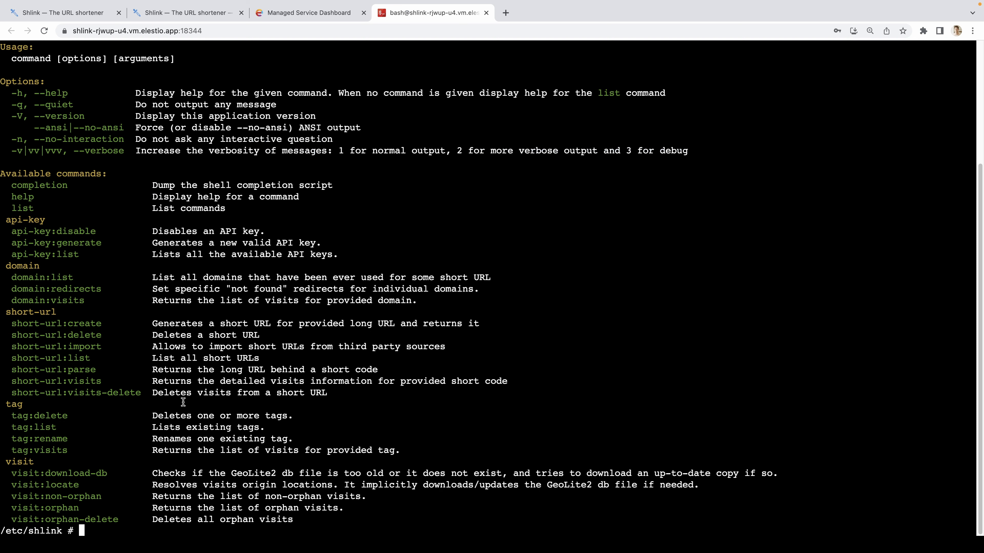
text(./)
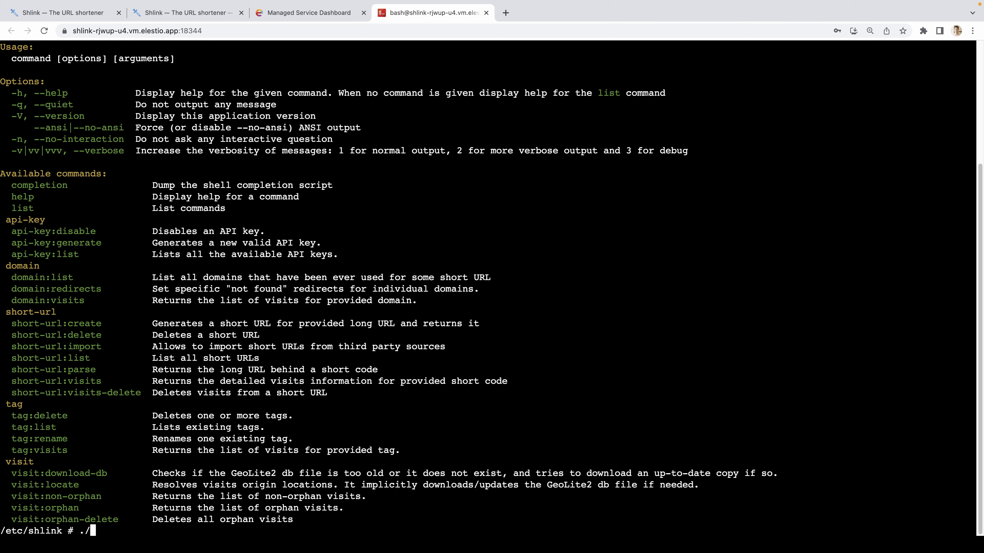
text(bin/cli)
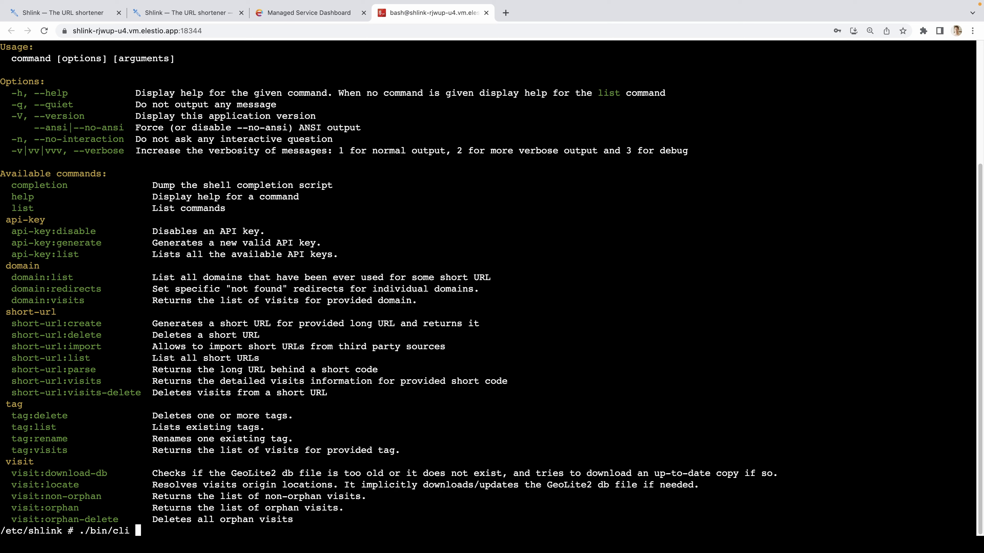
text(api-key:)
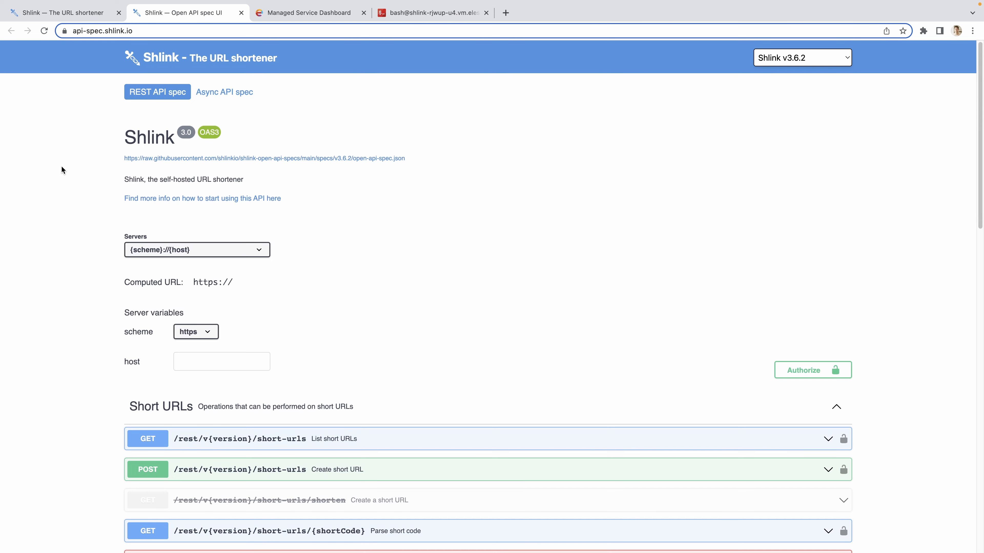
scroll(down, 3)
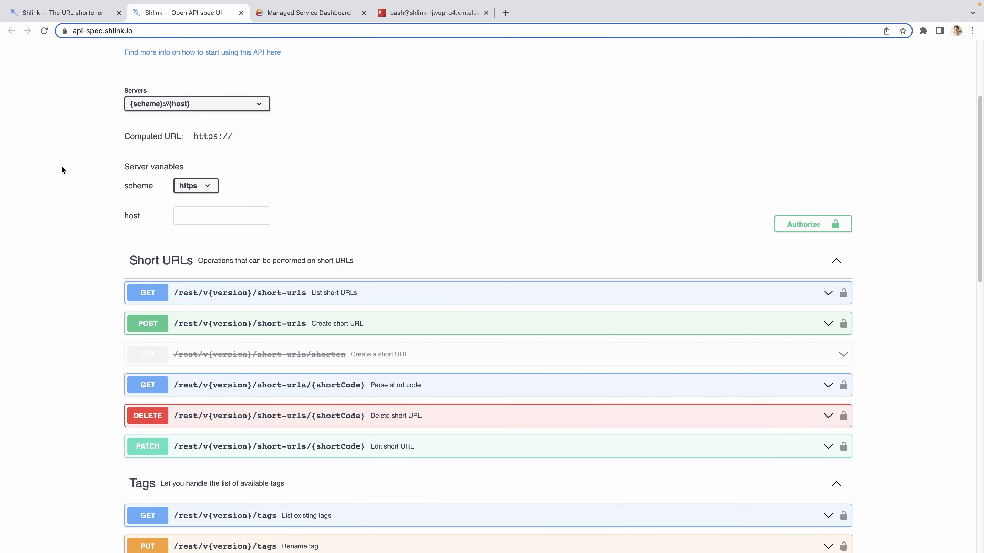
scroll(down, 3)
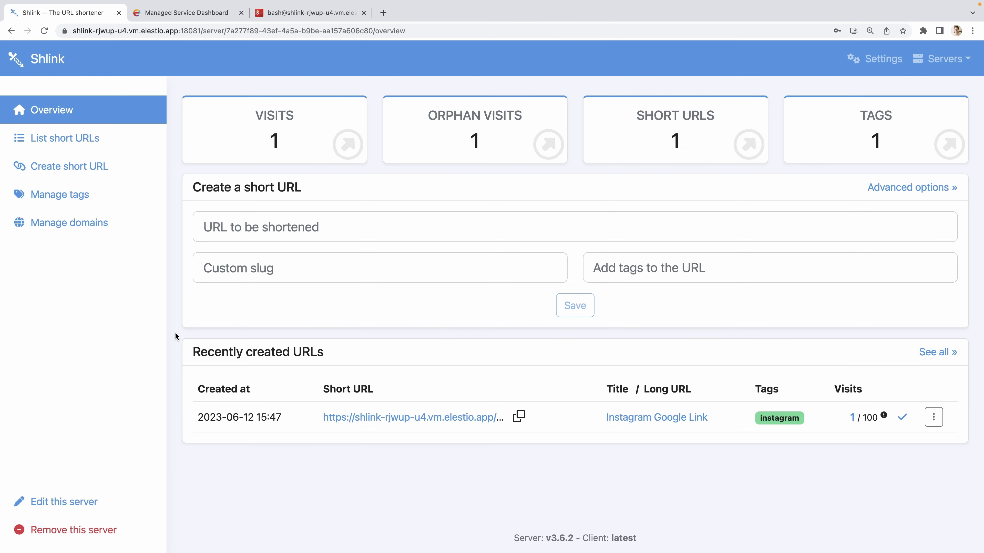
mouse_move(620, 385)
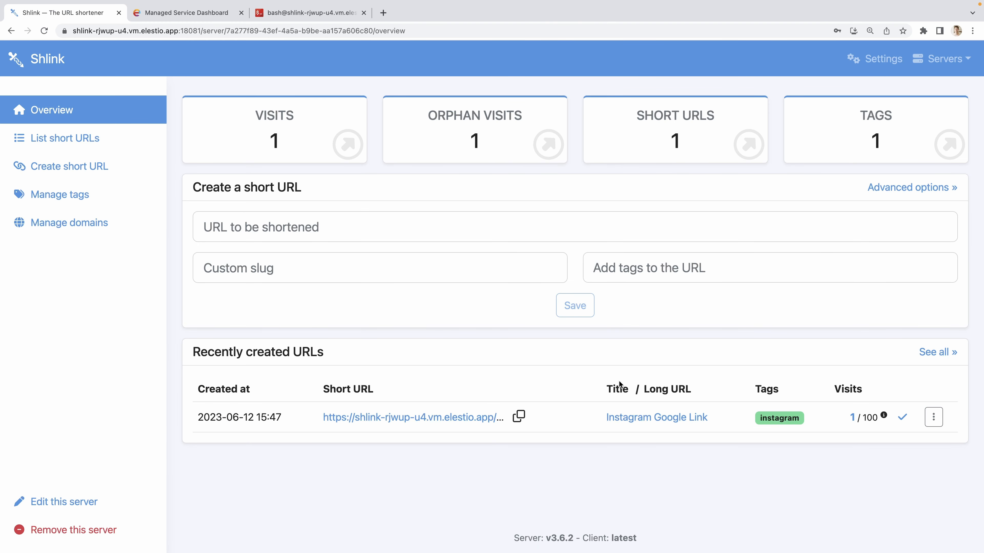
mouse_move(702, 428)
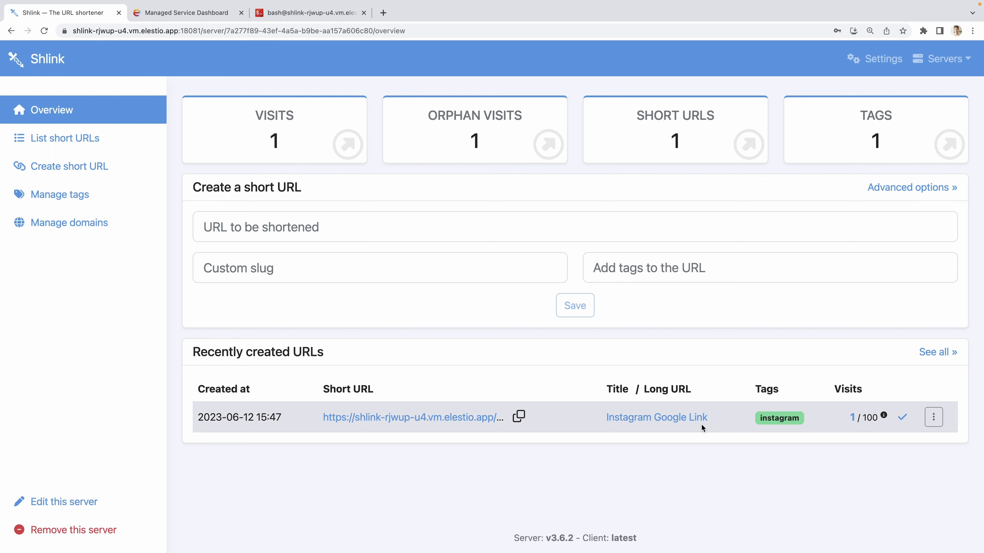
Step: View the Instagram Google Link's visit statistics by time from its row actions
click(933, 417)
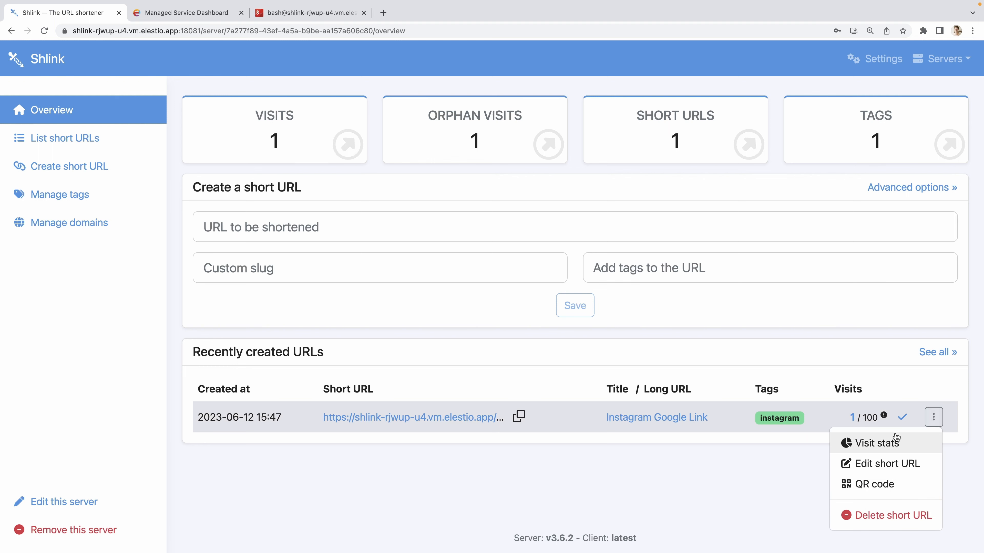
click(874, 443)
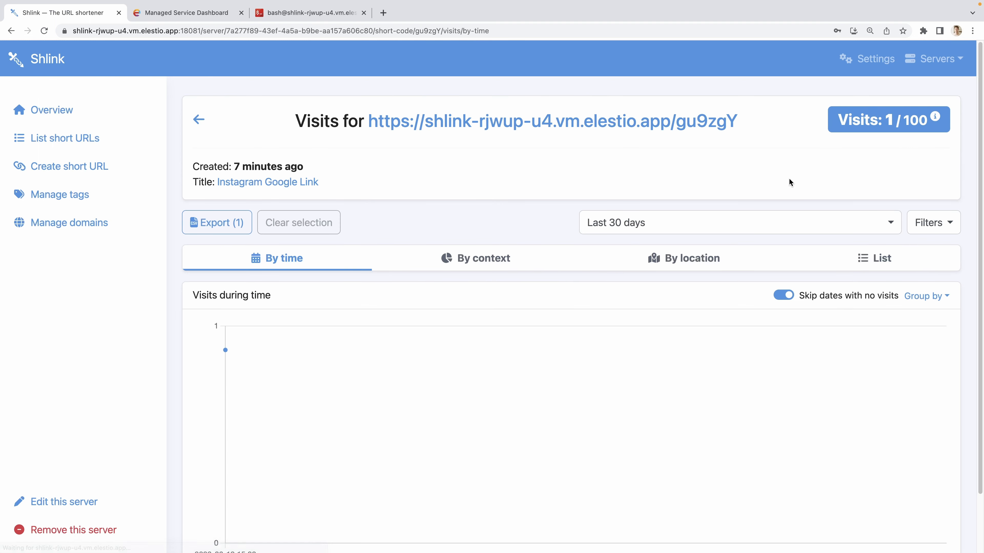
scroll(down, 3)
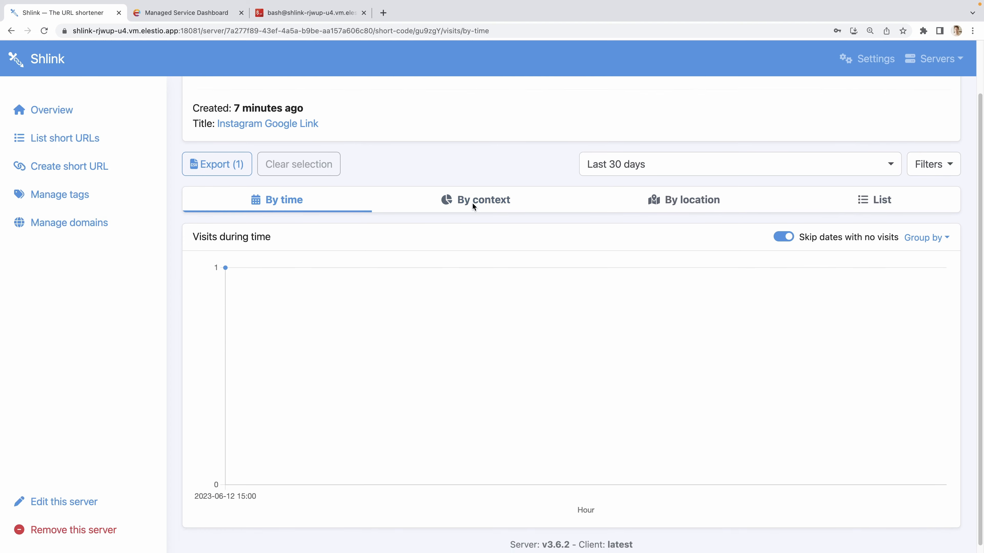
scroll(up, 3)
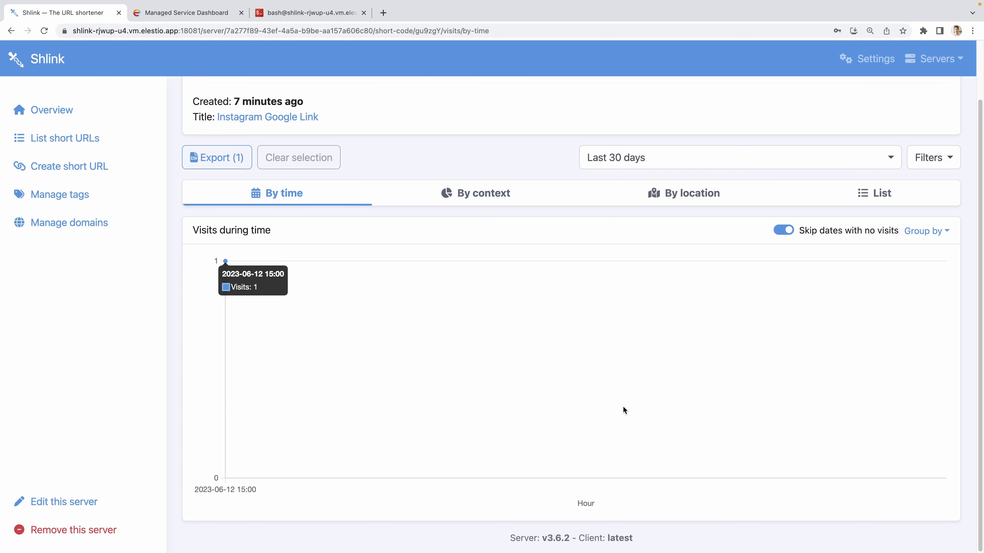
Step: Review the visits by context, by location and as a list, then show all short URLs
click(485, 193)
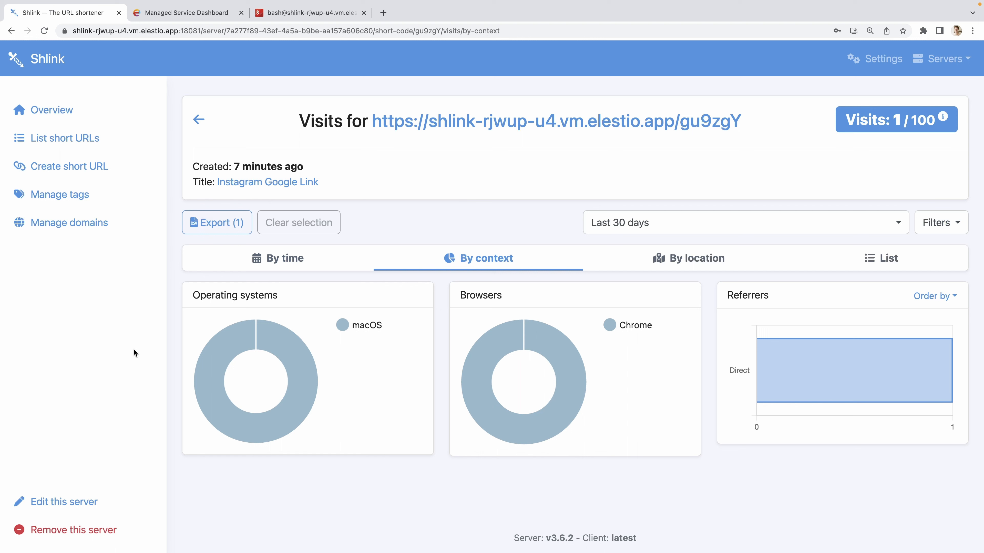
mouse_move(587, 357)
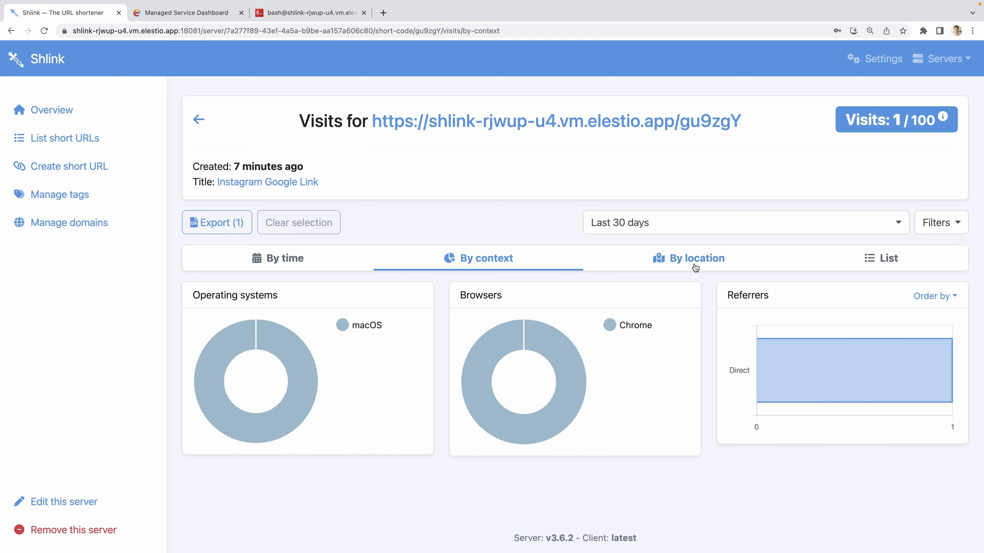
click(688, 258)
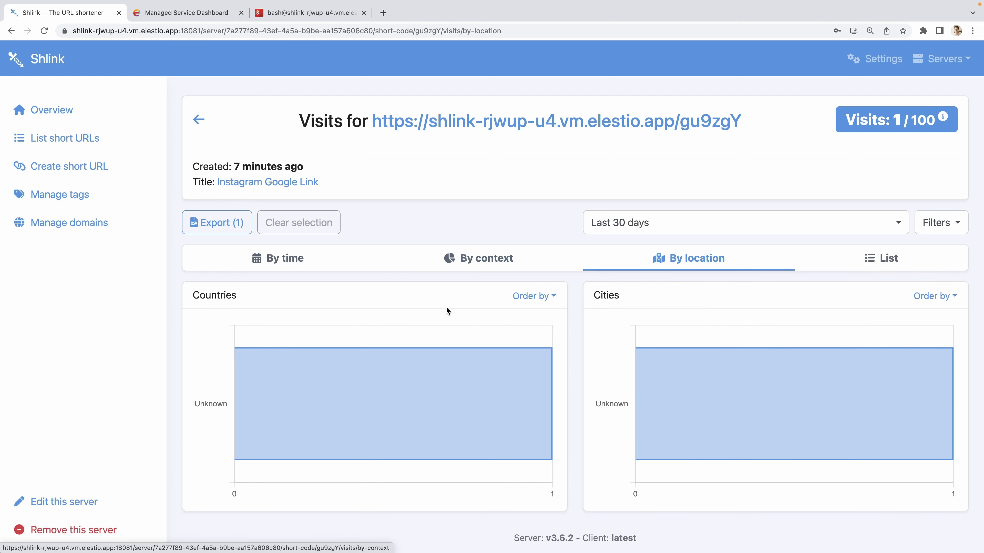
mouse_move(634, 469)
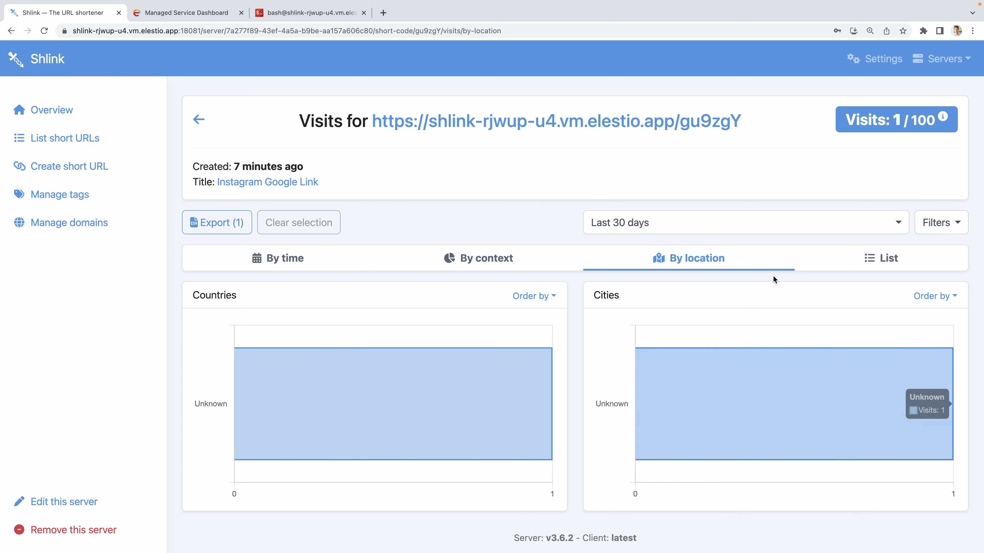
click(889, 258)
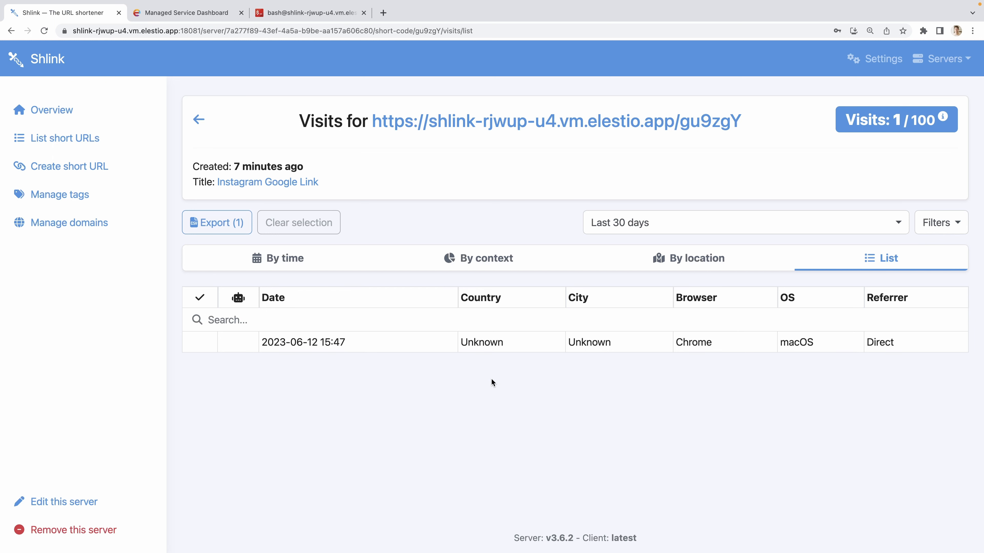
click(64, 138)
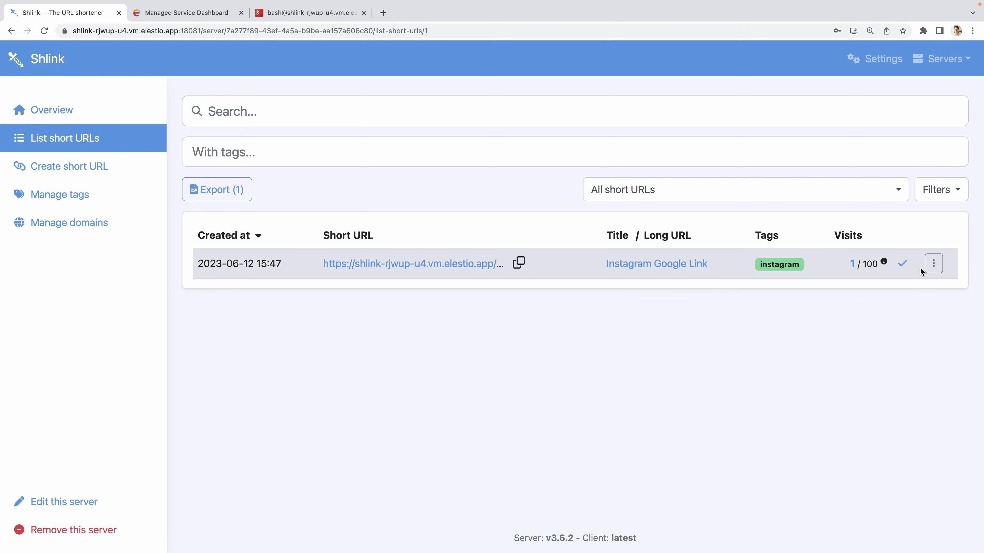
click(933, 263)
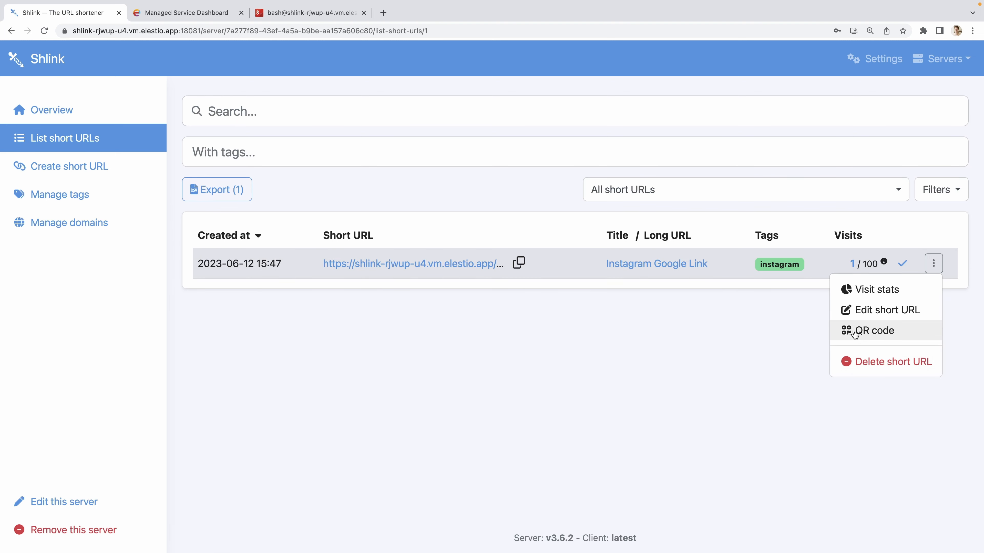
click(873, 330)
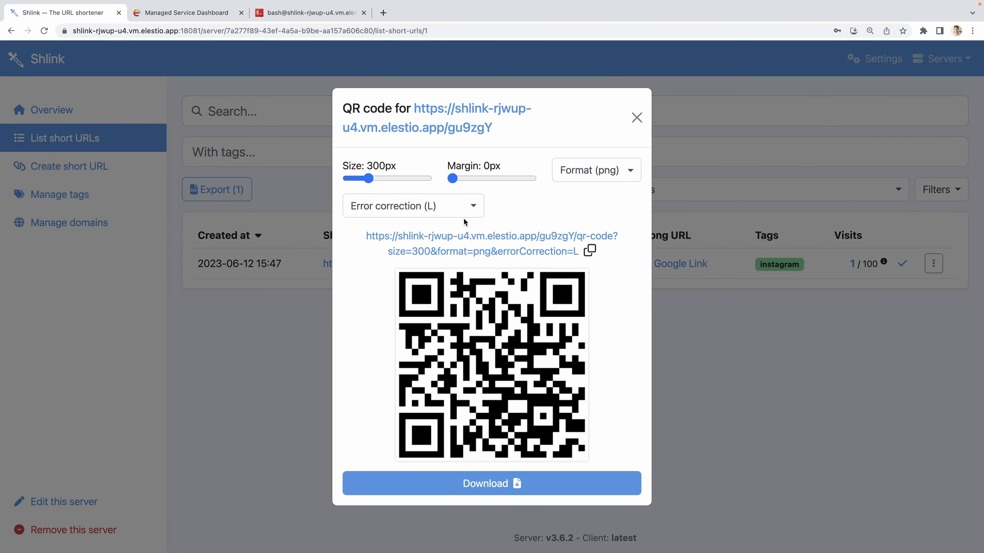
drag(359, 178, 372, 178)
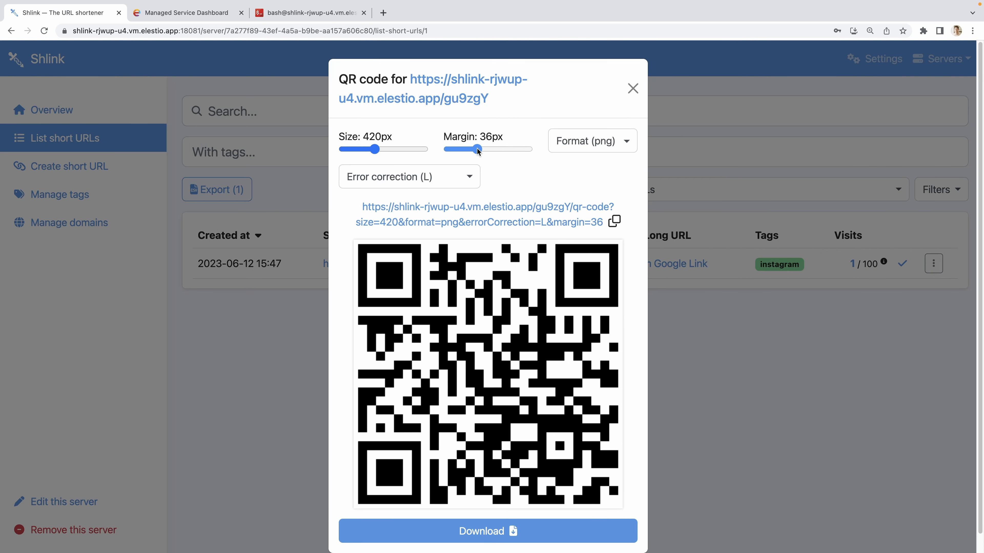
drag(478, 150, 482, 149)
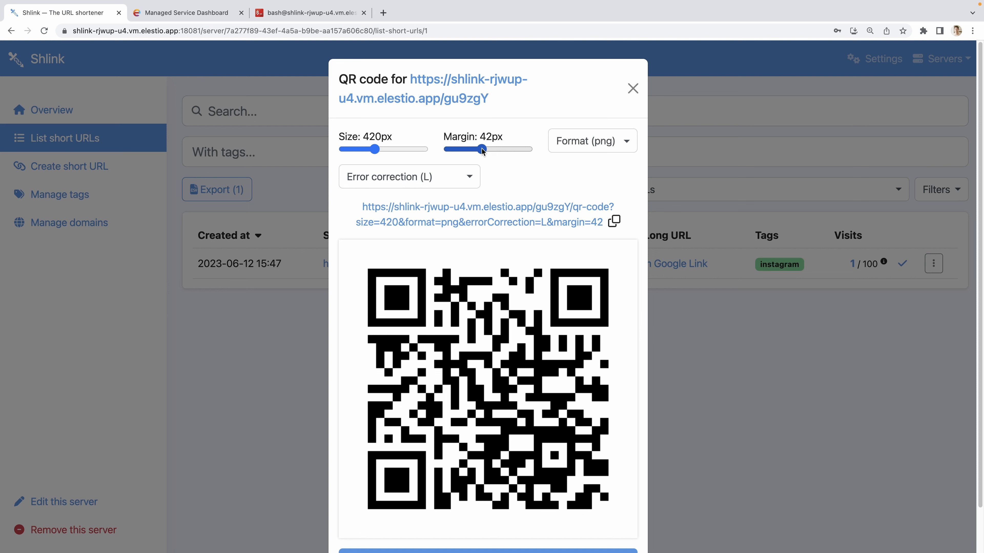
click(590, 140)
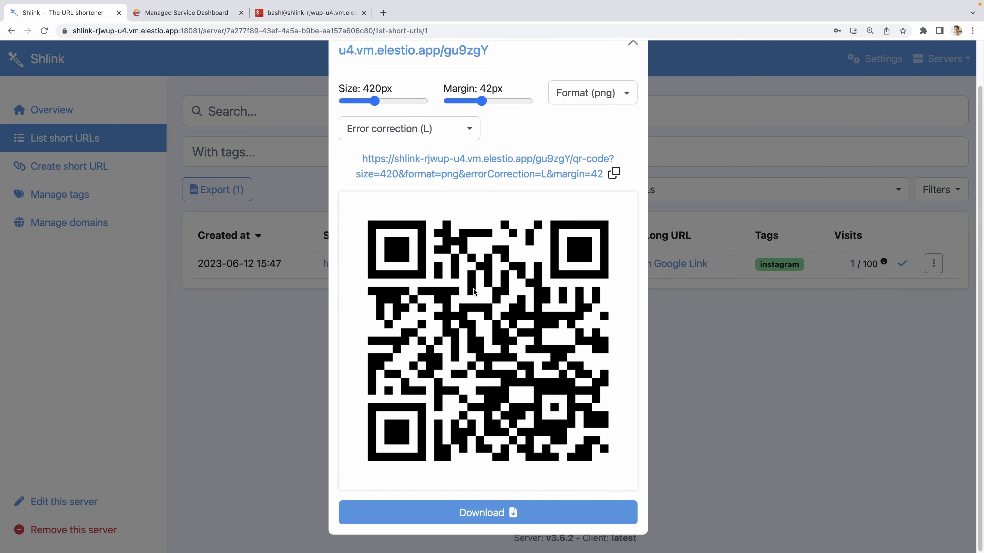
click(632, 43)
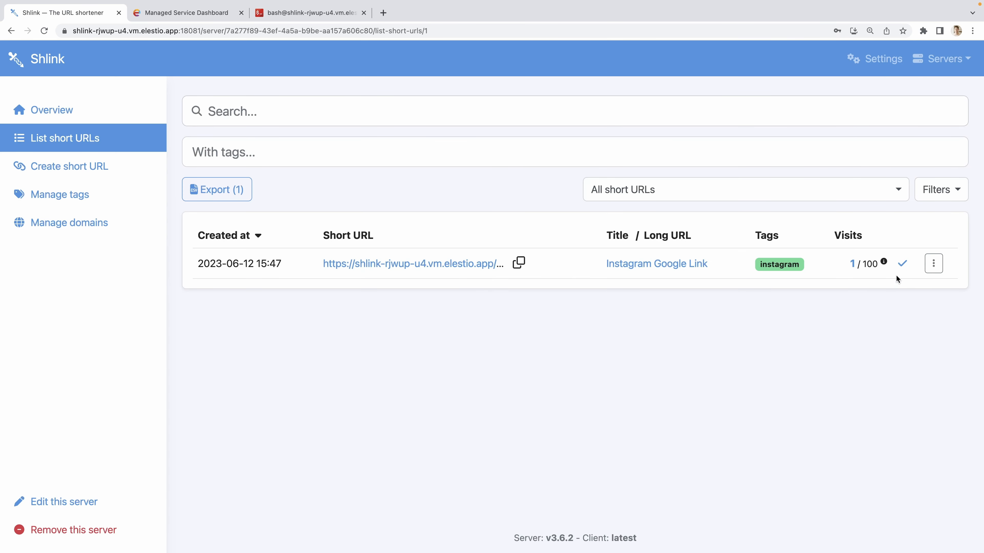
click(933, 263)
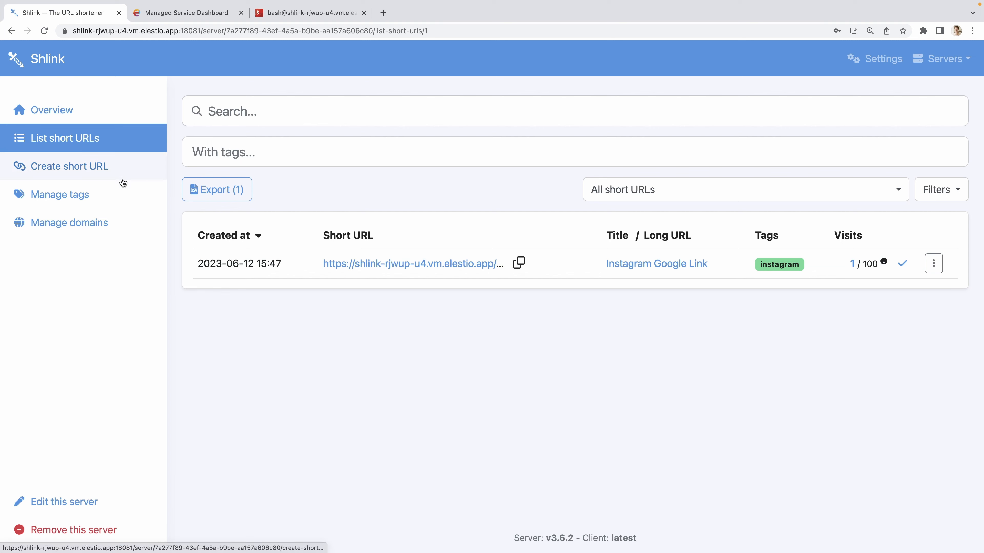
Step: Show the tag management page listing the instagram tag with one short URL and one visit
click(60, 195)
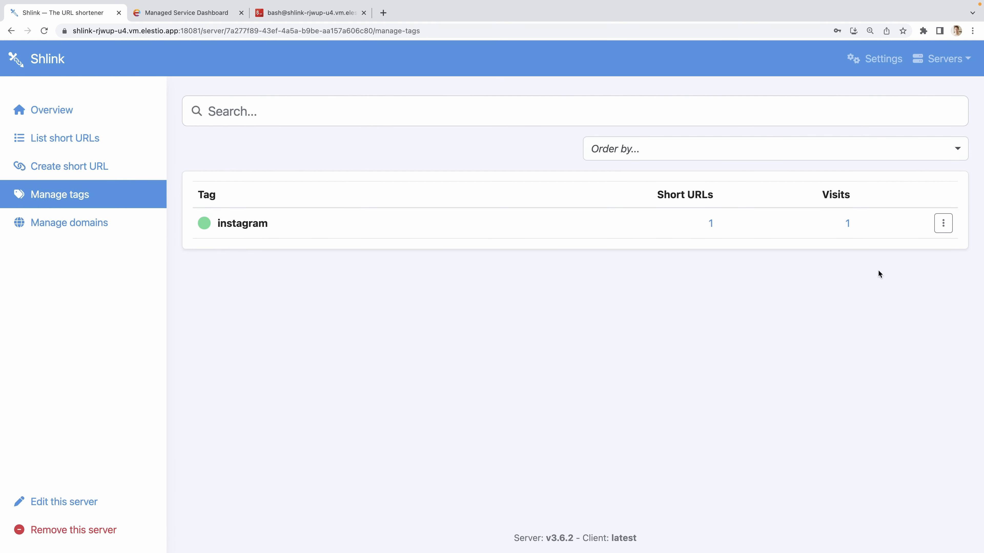
mouse_move(626, 182)
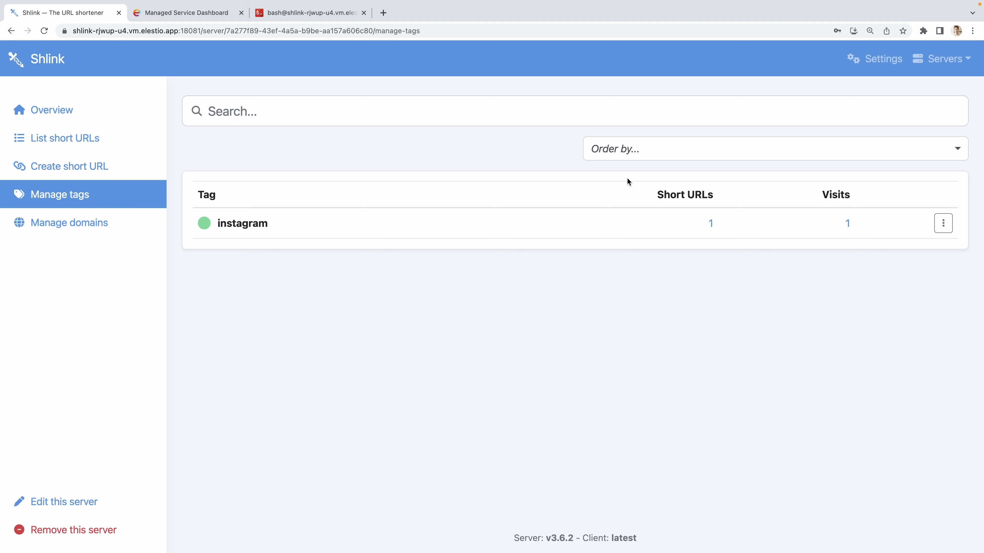
mouse_move(816, 64)
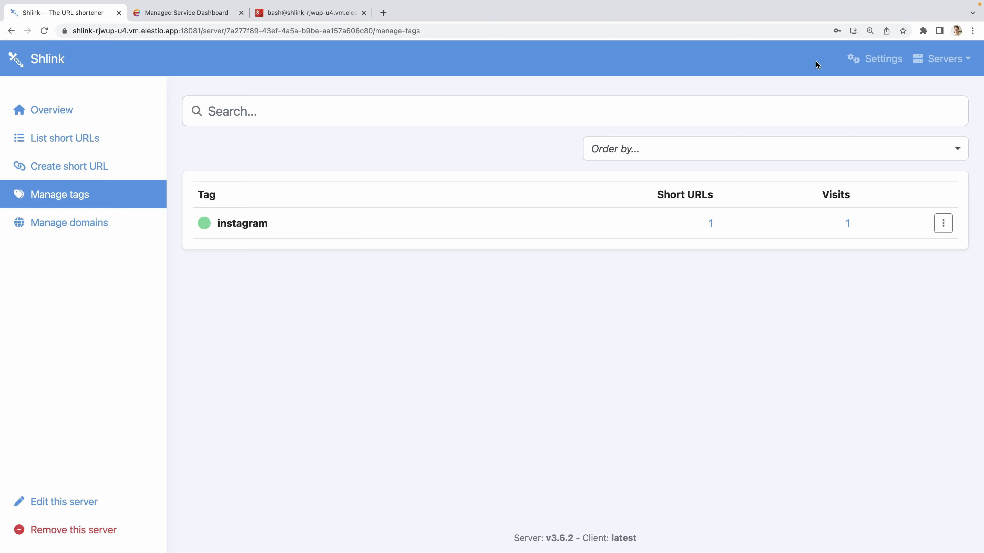
Step: In app settings, toggle the dark theme on then off, and view the Short URLs and Other items defaults
click(883, 58)
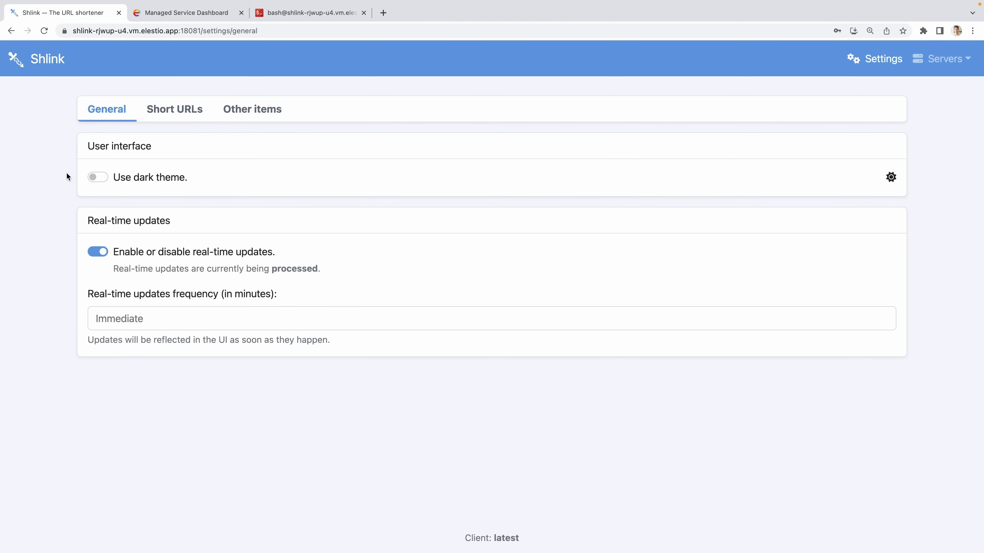
click(98, 177)
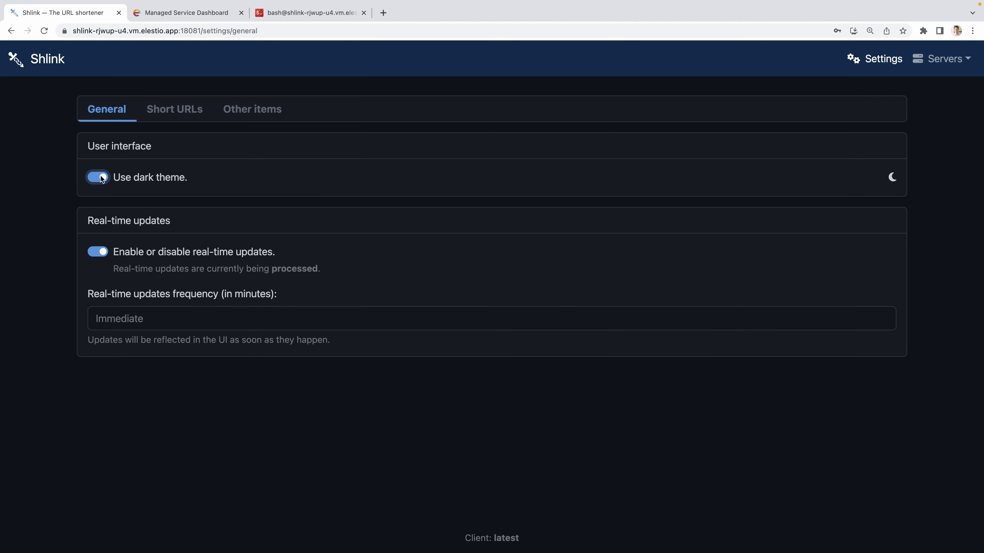
click(97, 177)
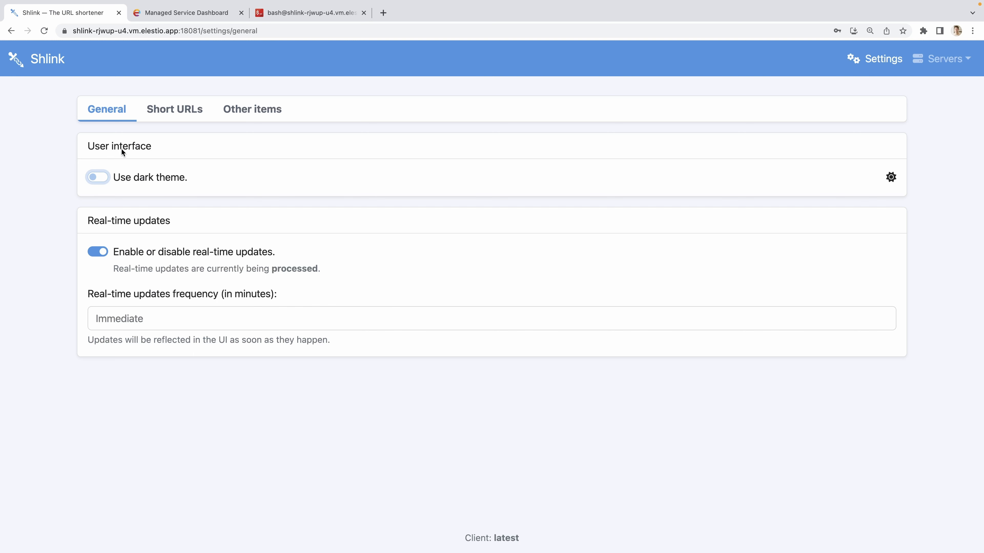
click(175, 109)
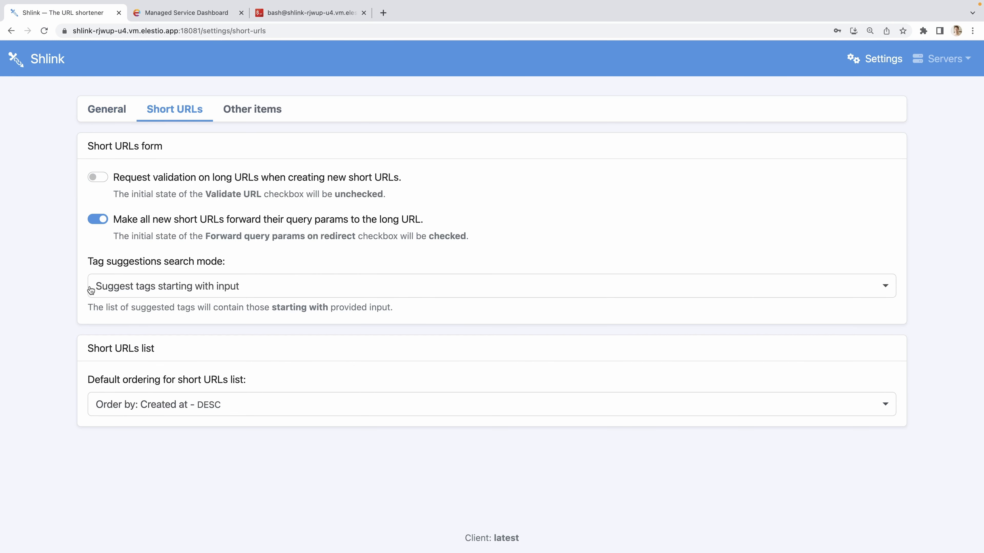
mouse_move(229, 333)
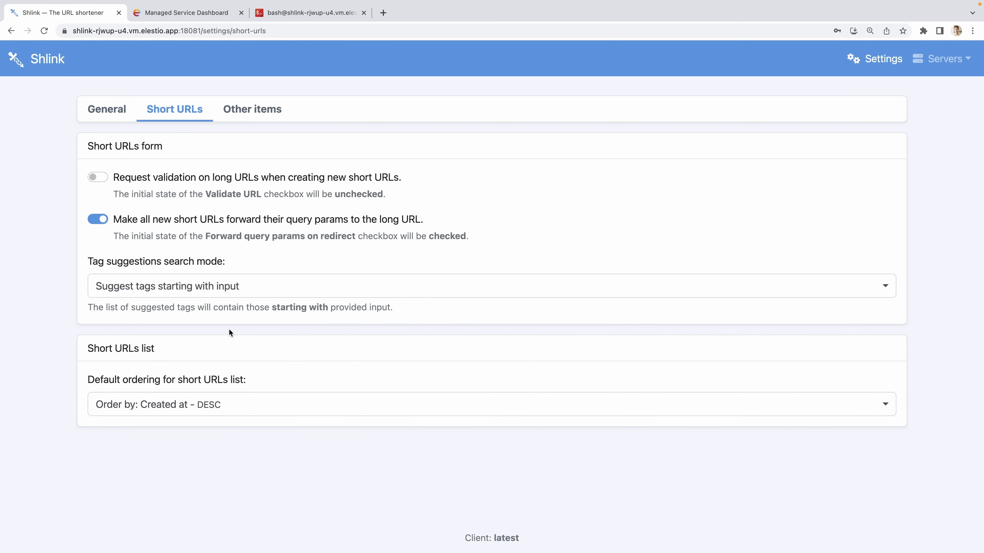
click(252, 109)
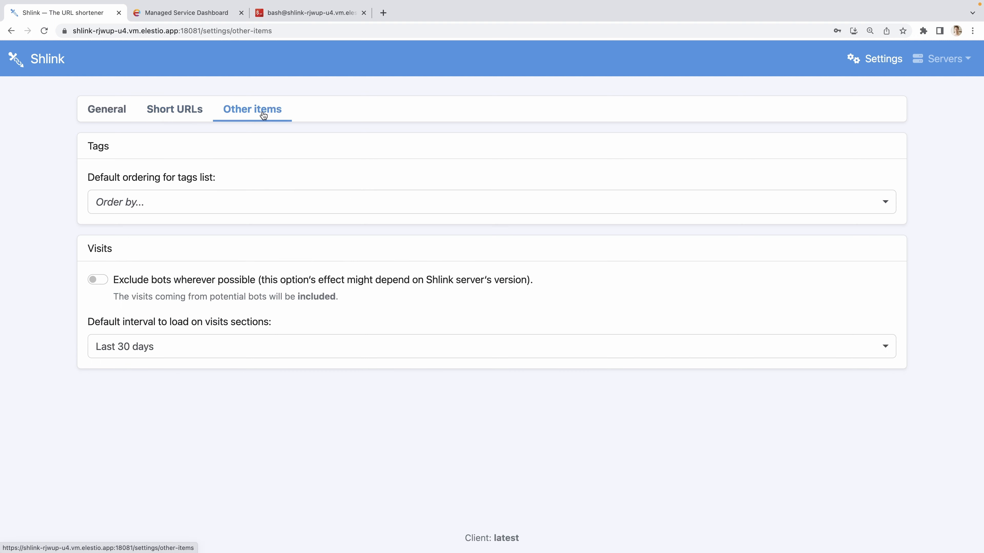